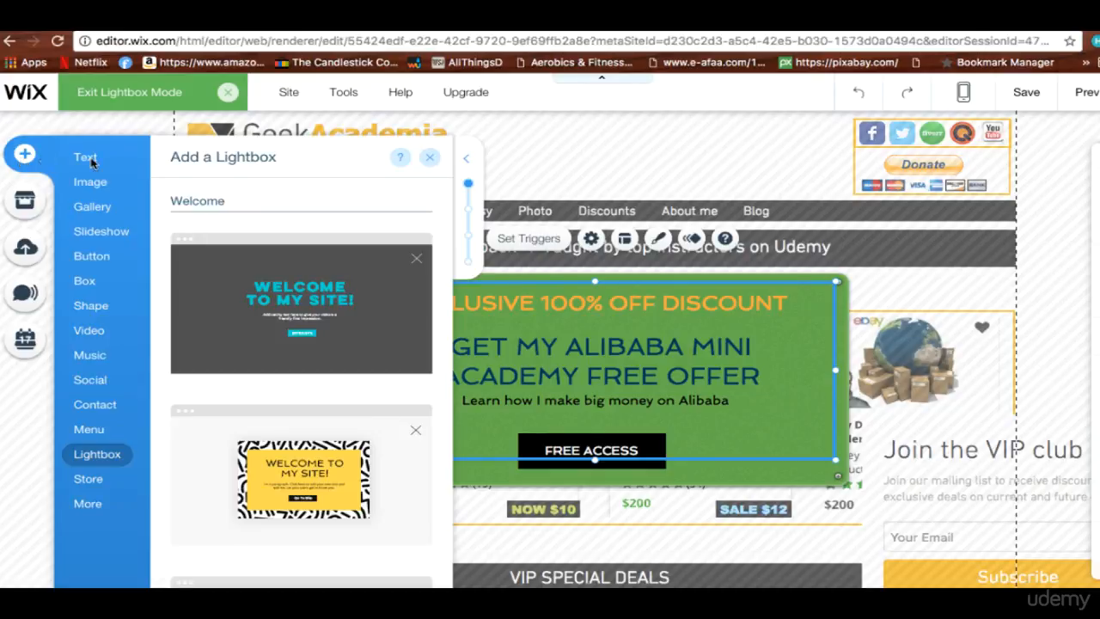
# Close the Add a Lightbox panel and exit lightbox mode back to the Home page
pyautogui.click(430, 158)
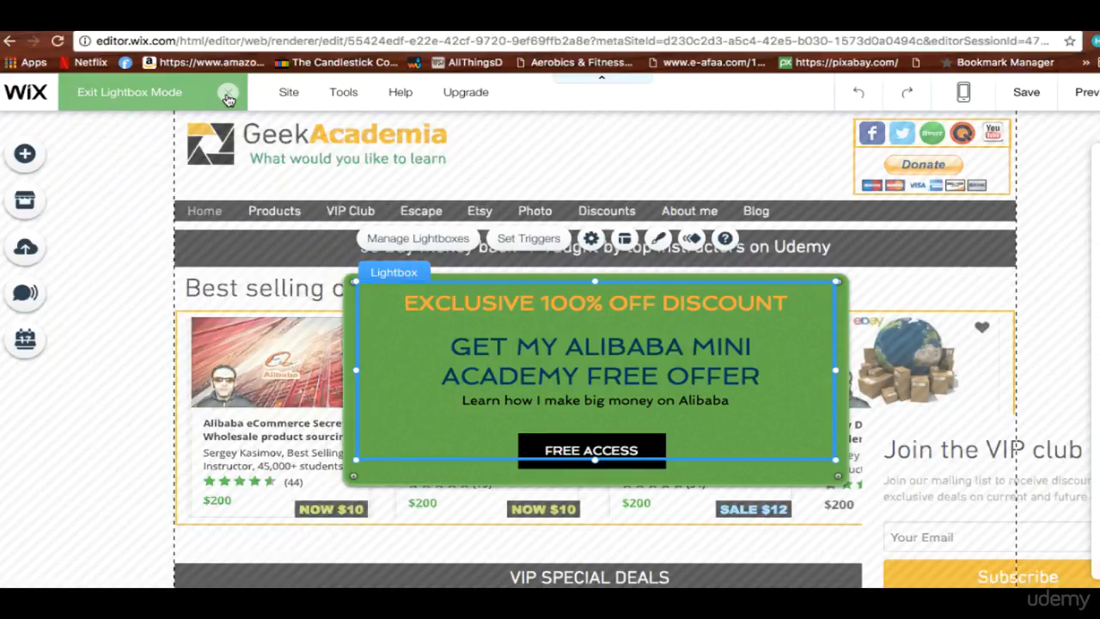
pyautogui.click(226, 96)
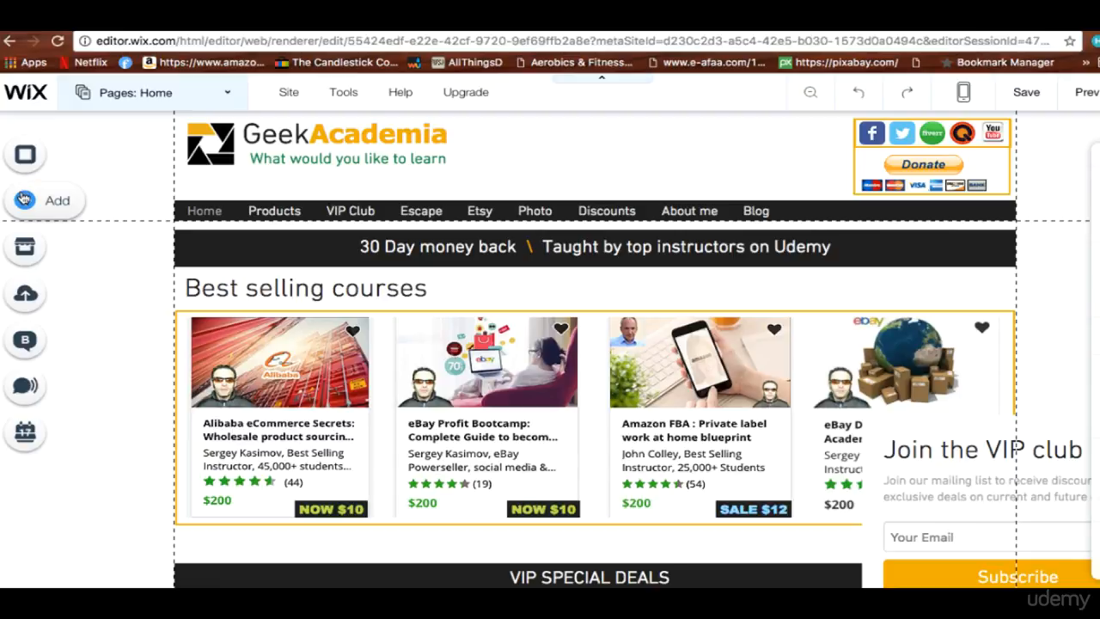
# Browse the Add > Lightbox template gallery down to the Promo (Hey You!) design
pyautogui.click(24, 200)
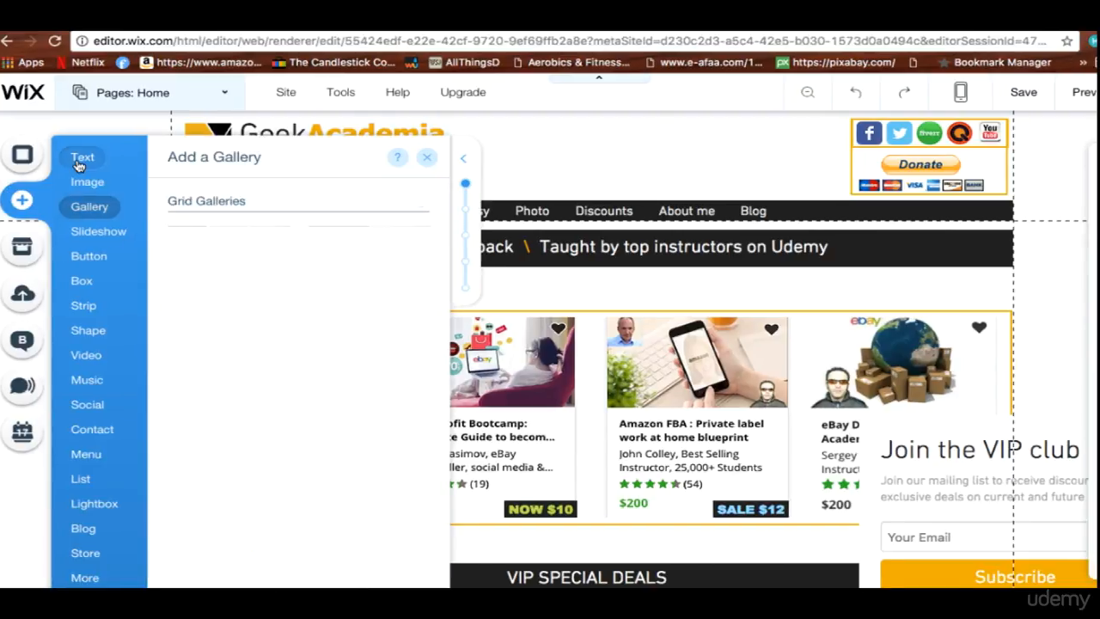
pyautogui.click(95, 504)
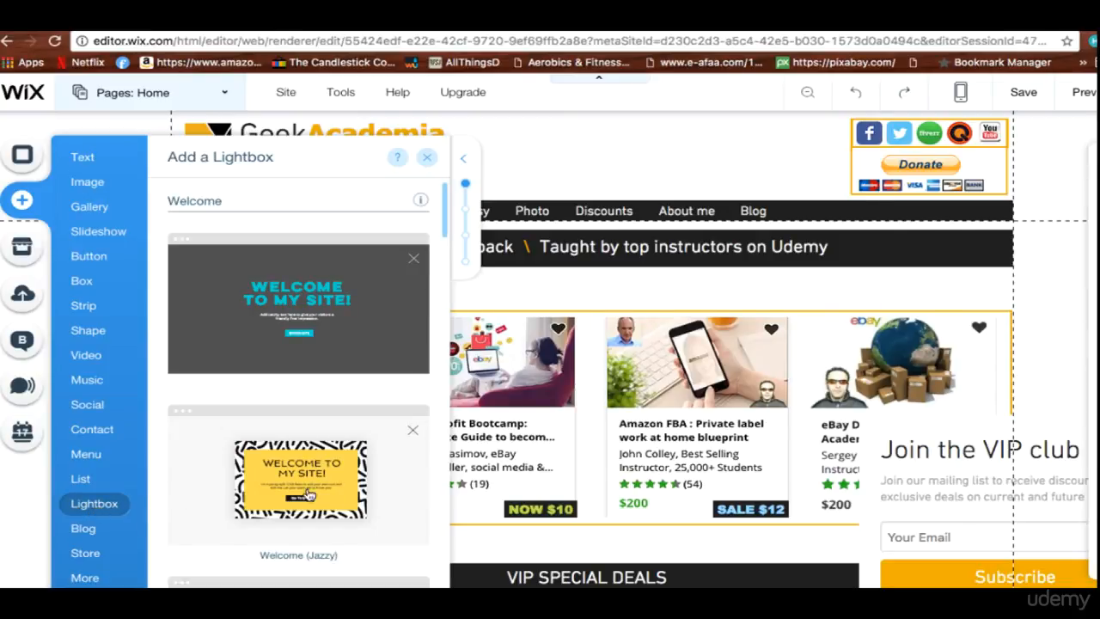
pyautogui.scroll(-3)
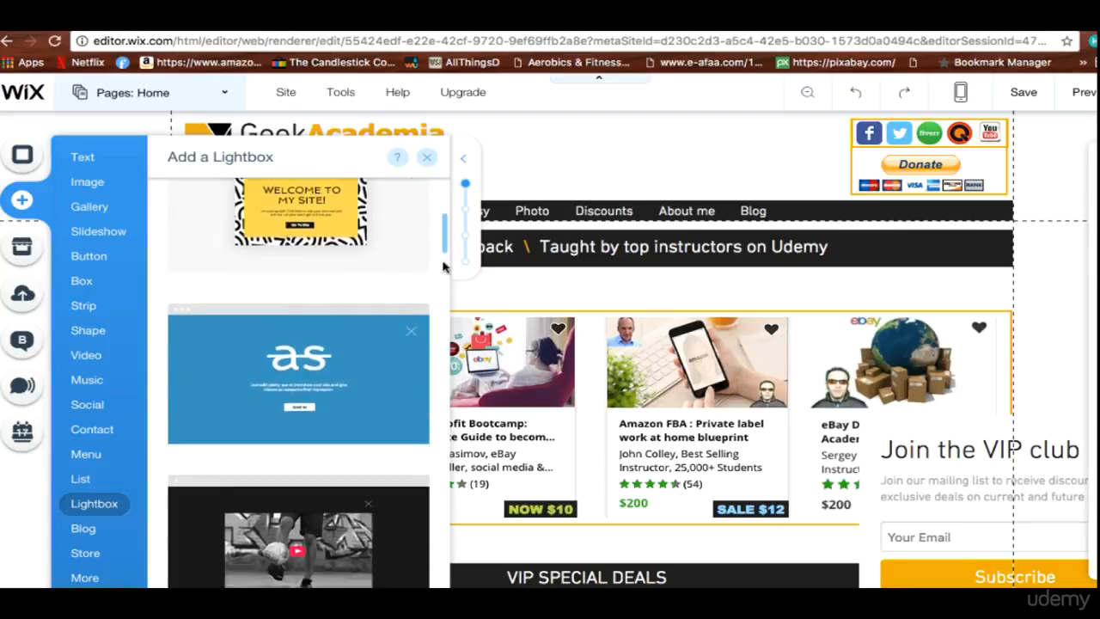
pyautogui.scroll(-3)
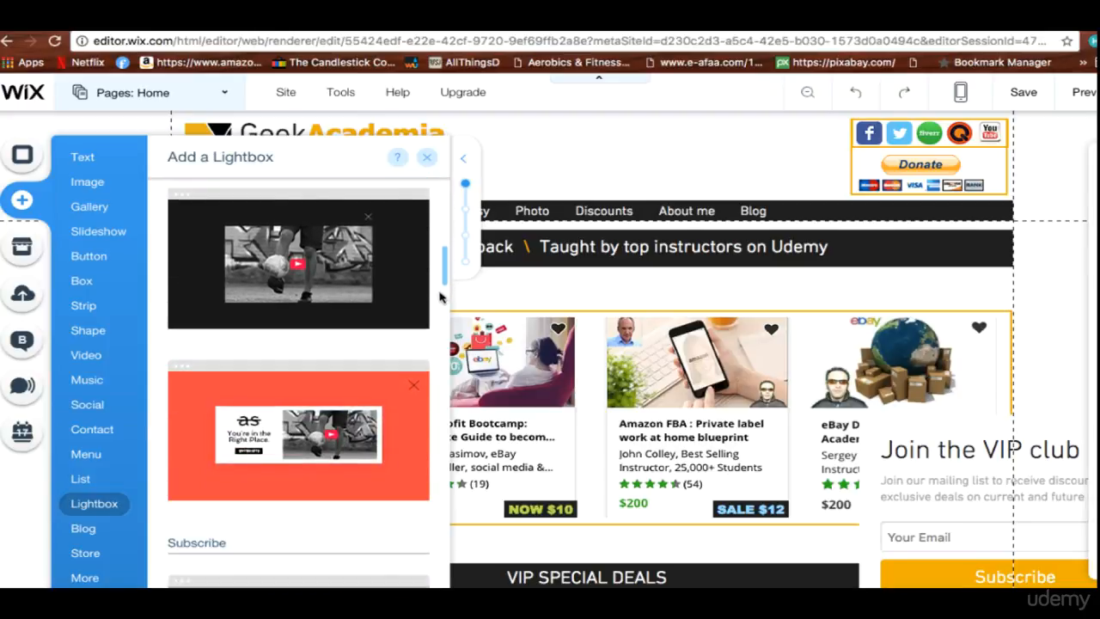
pyautogui.scroll(-3)
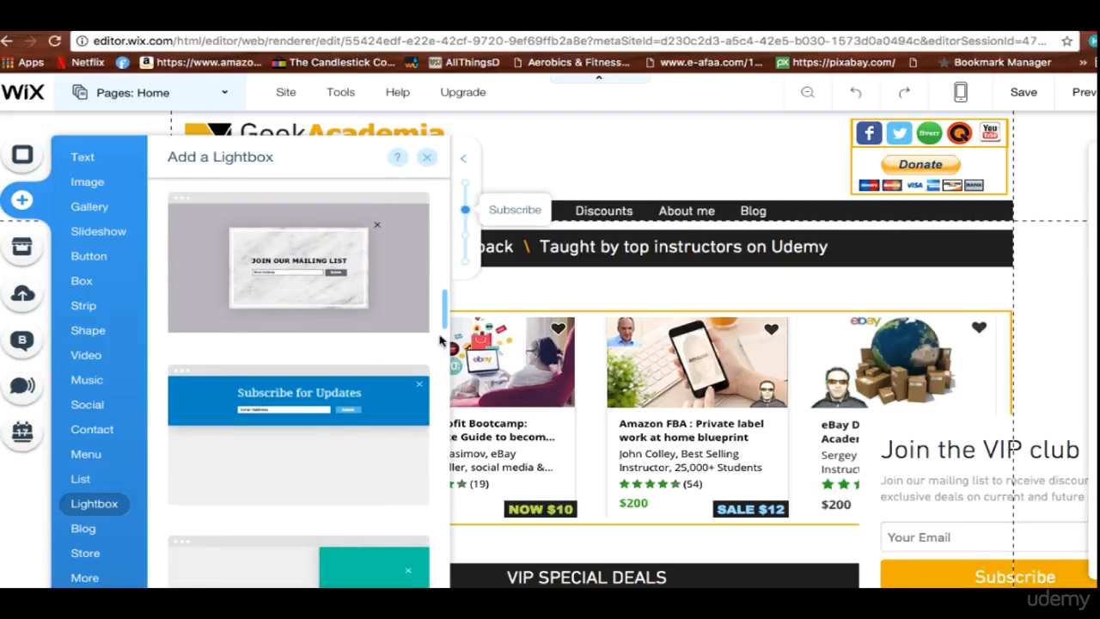
pyautogui.scroll(-3)
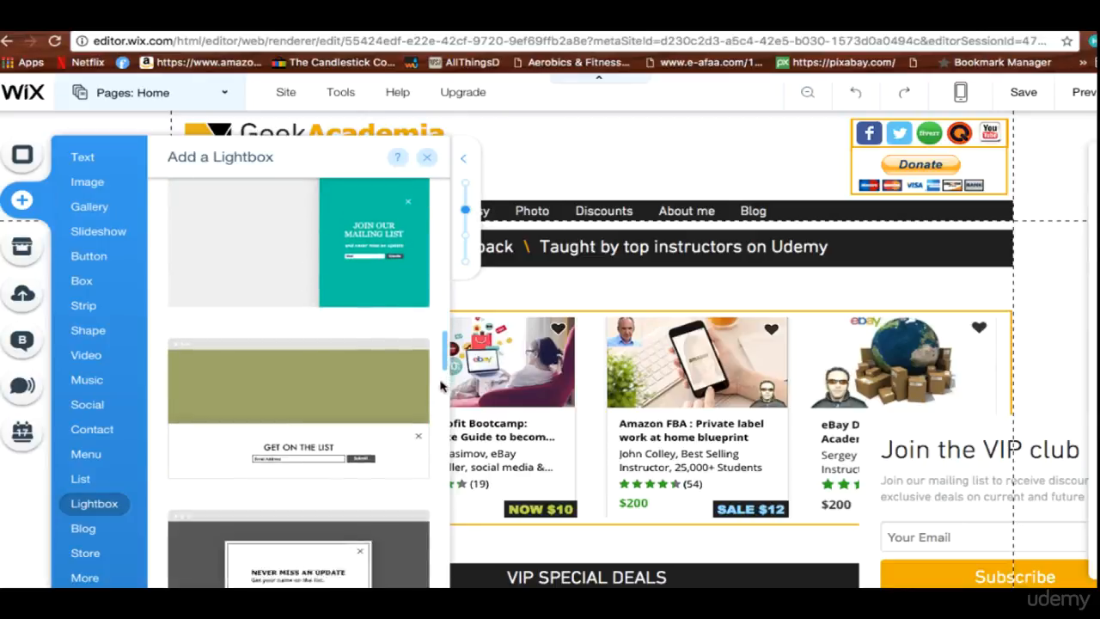
pyautogui.scroll(-3)
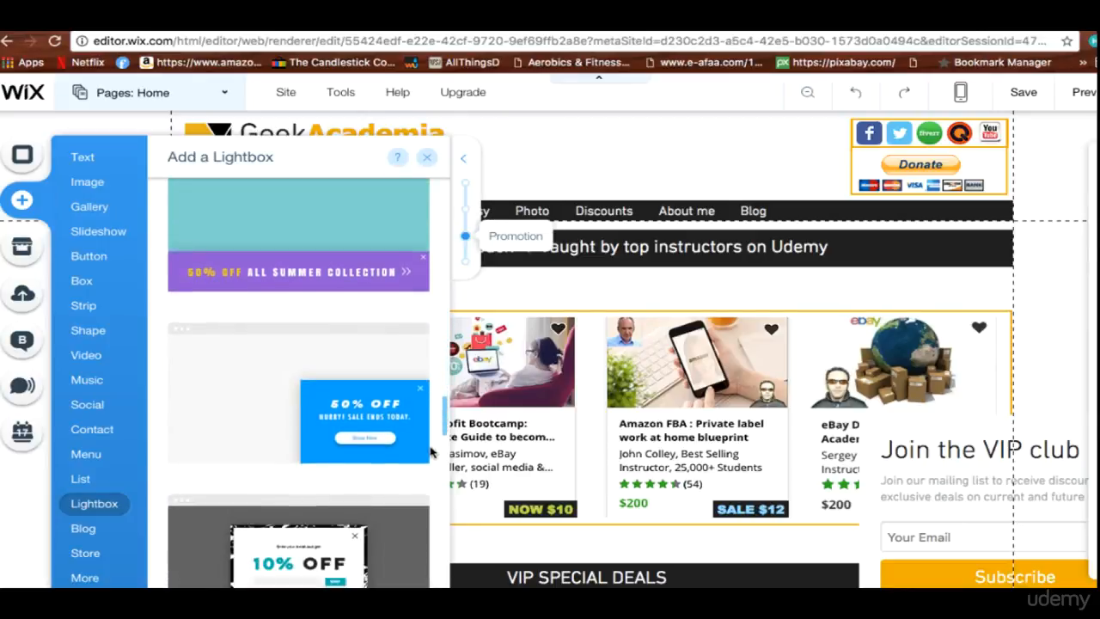
pyautogui.scroll(-3)
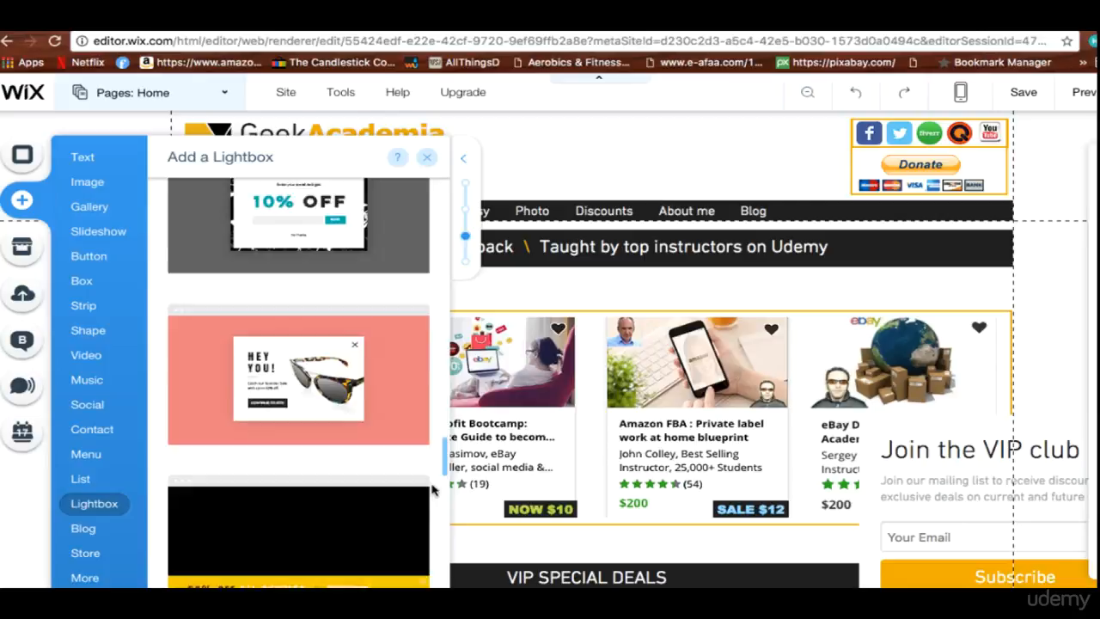
pyautogui.scroll(-3)
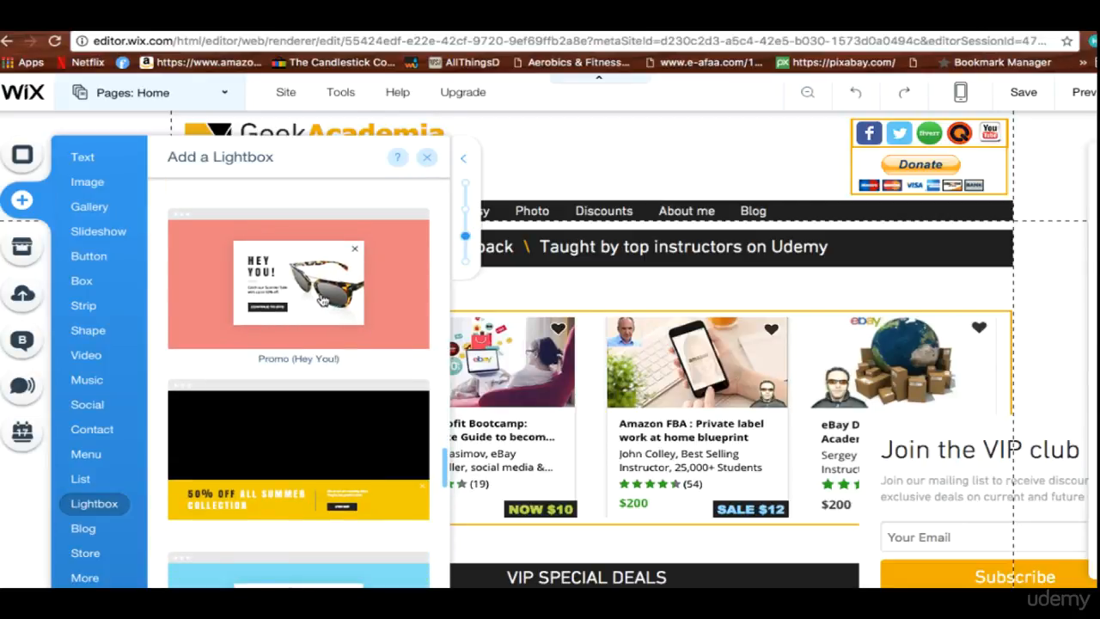
pyautogui.moveTo(256, 284)
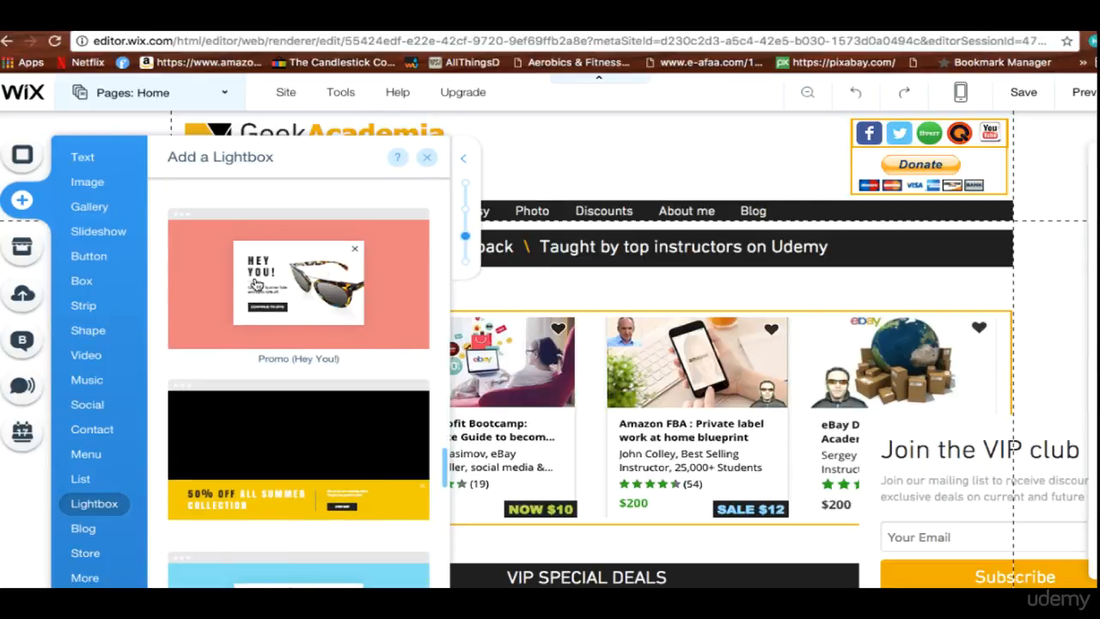
pyautogui.moveTo(294, 292)
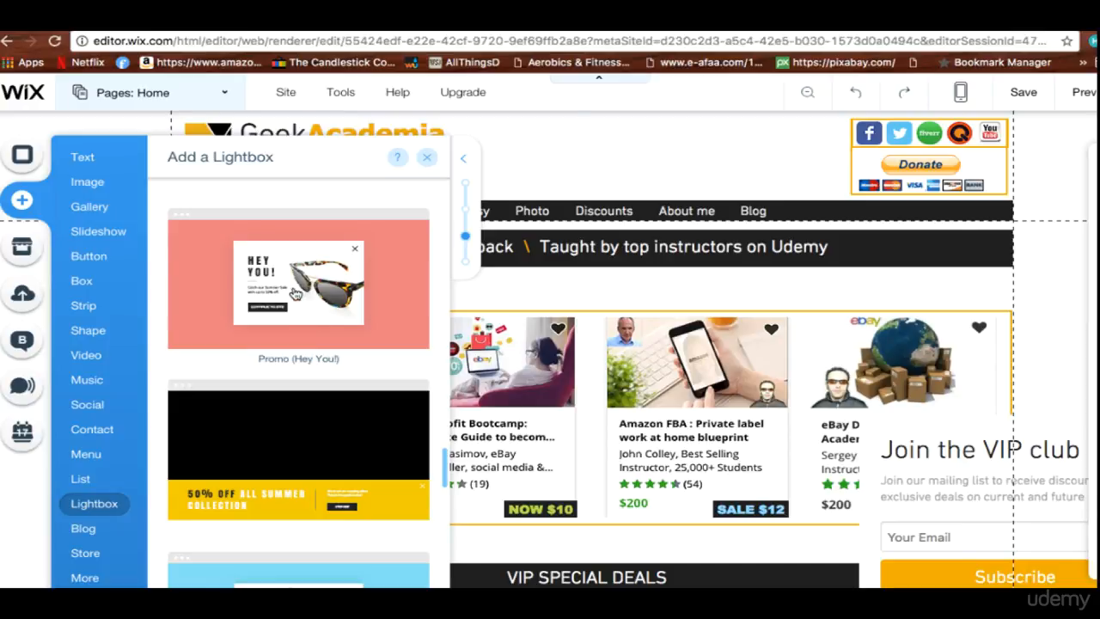
# Add the Promo (Hey You!) lightbox and resize it to about 706 by 439
pyautogui.click(299, 284)
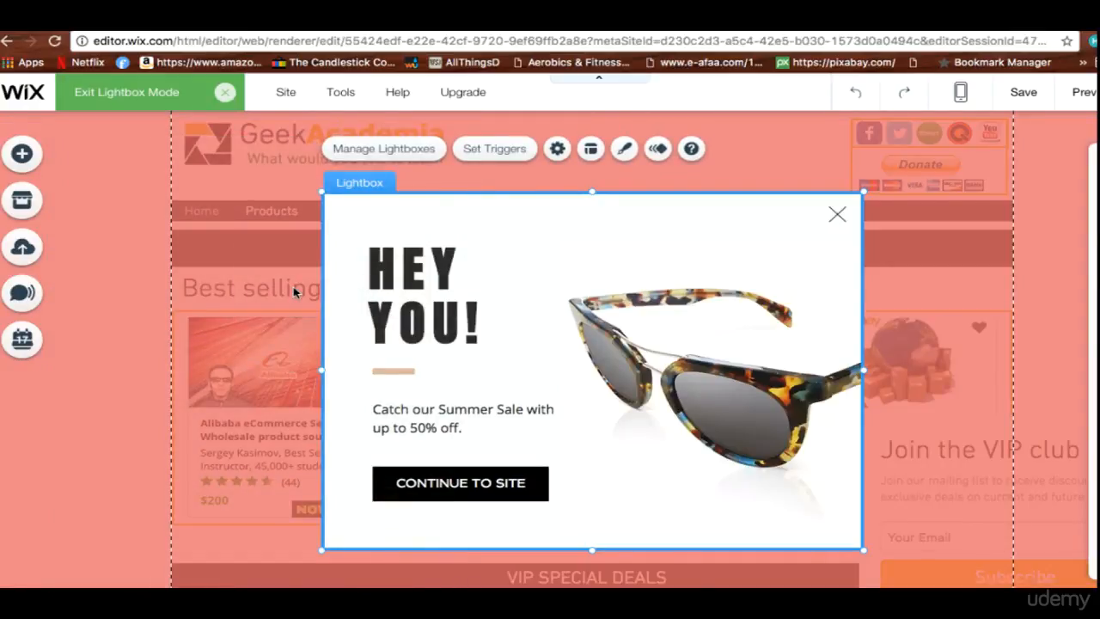
pyautogui.moveTo(674, 230)
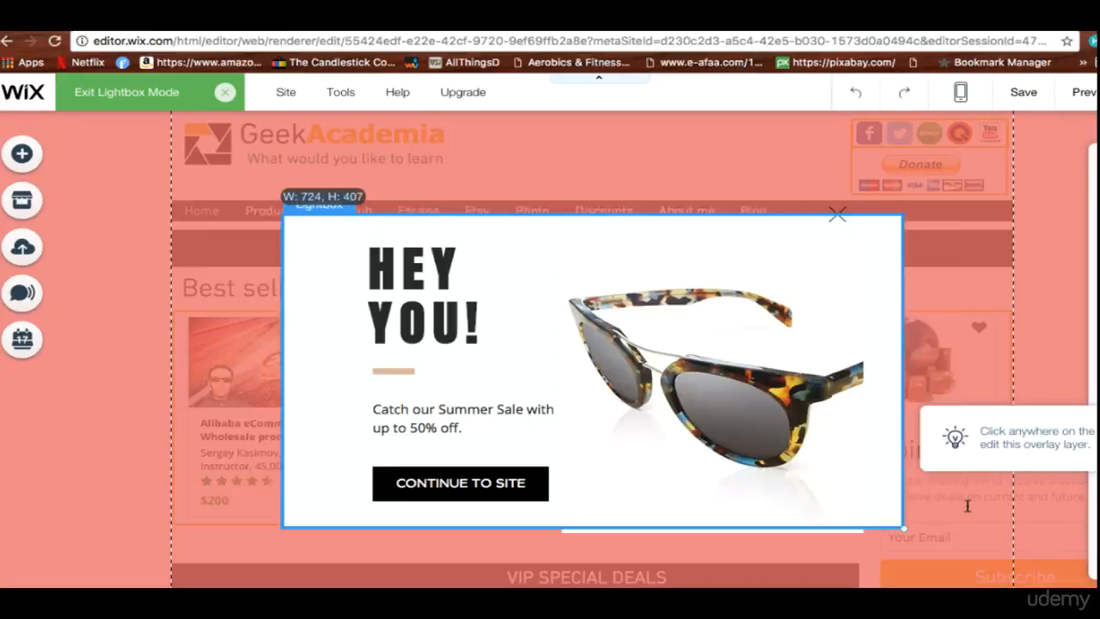
pyautogui.moveTo(904, 529); pyautogui.dragTo(895, 540)
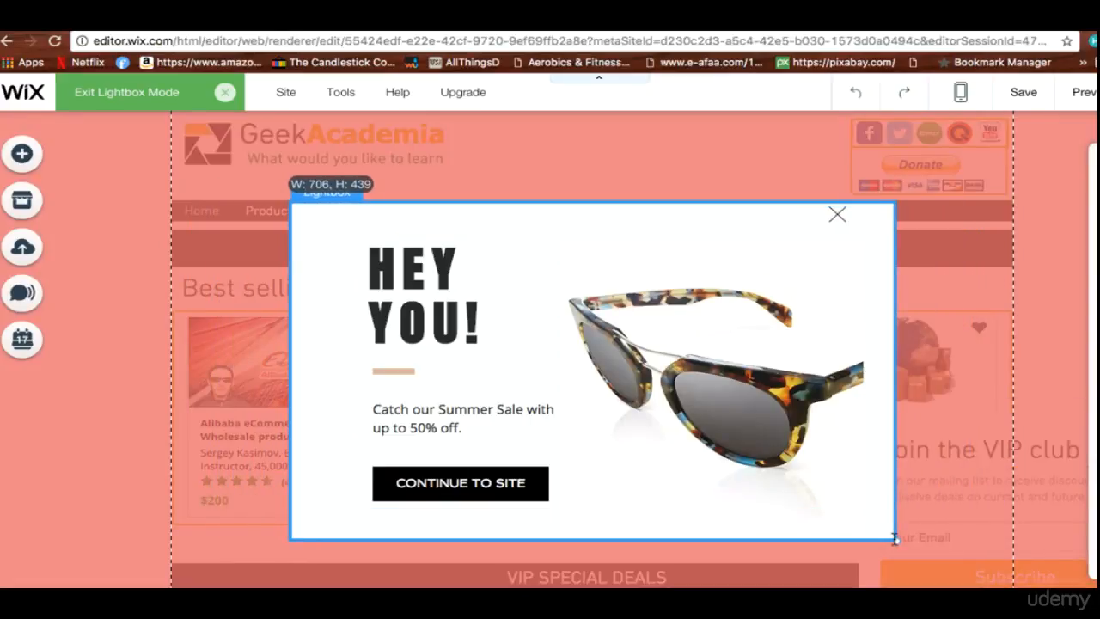
pyautogui.moveTo(461, 481); pyautogui.dragTo(722, 468)
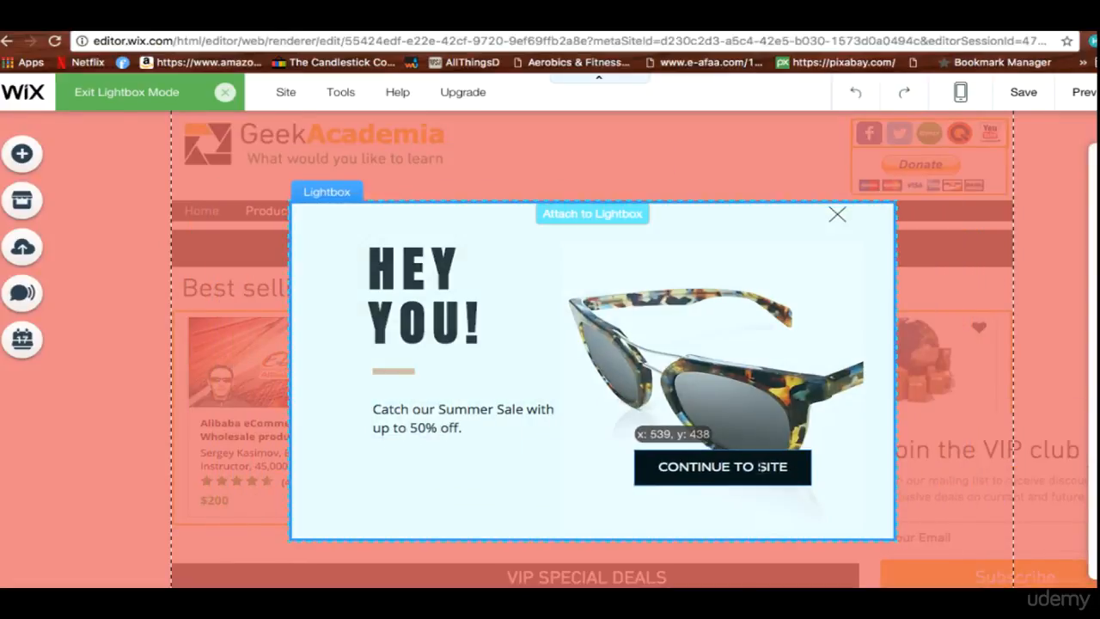
pyautogui.moveTo(758, 468)
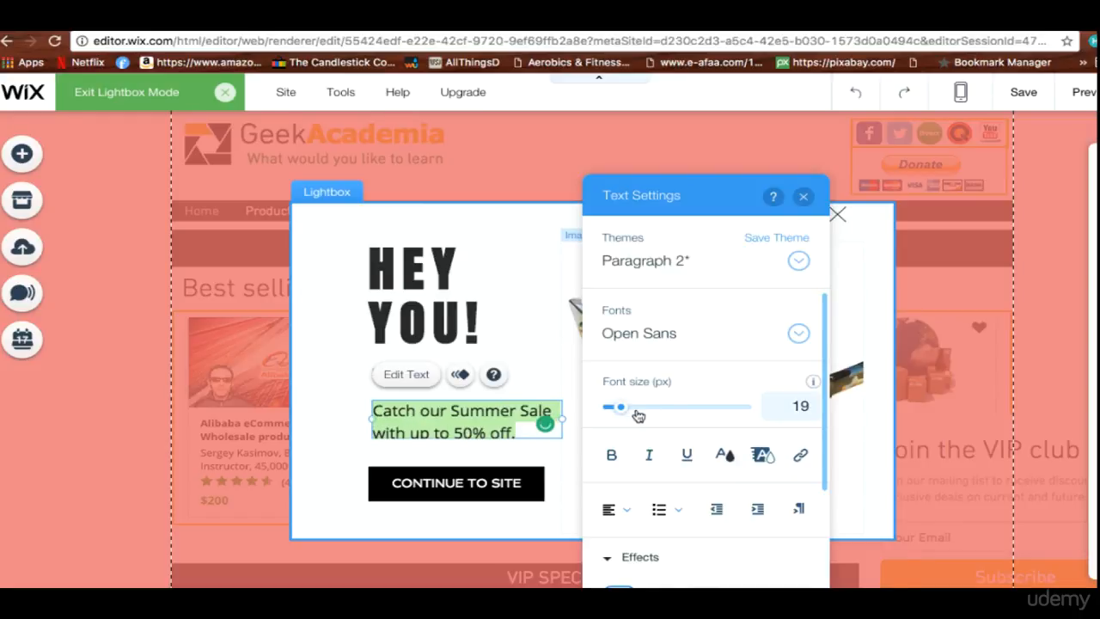
# Shrink the sale paragraph's font size to 15 and review its font list
pyautogui.moveTo(622, 405); pyautogui.dragTo(615, 405)
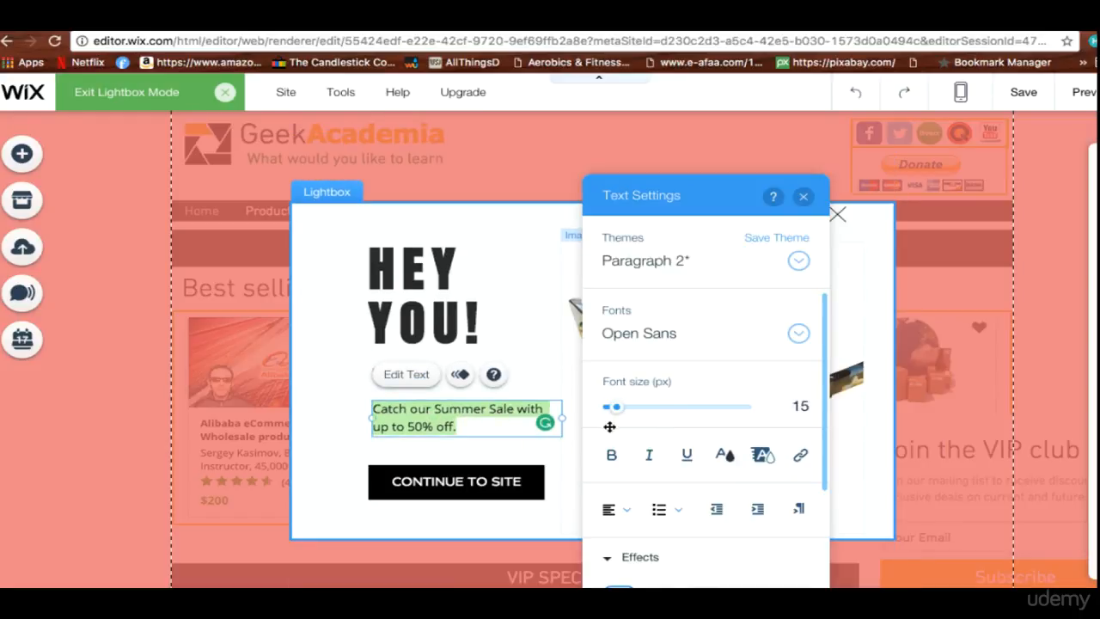
pyautogui.click(797, 334)
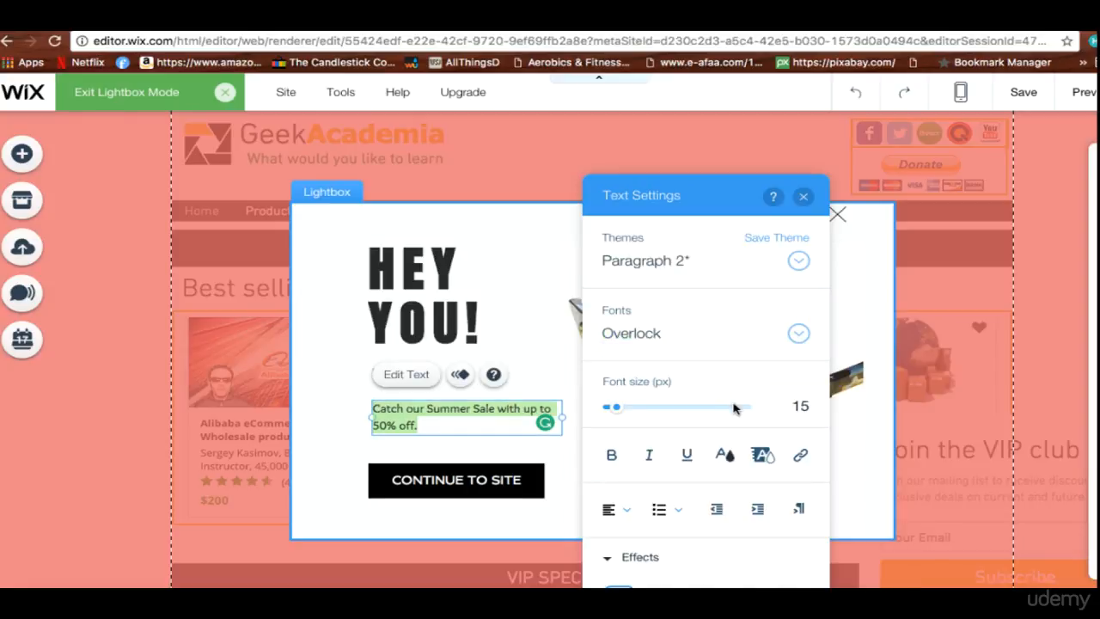
pyautogui.moveTo(550, 440)
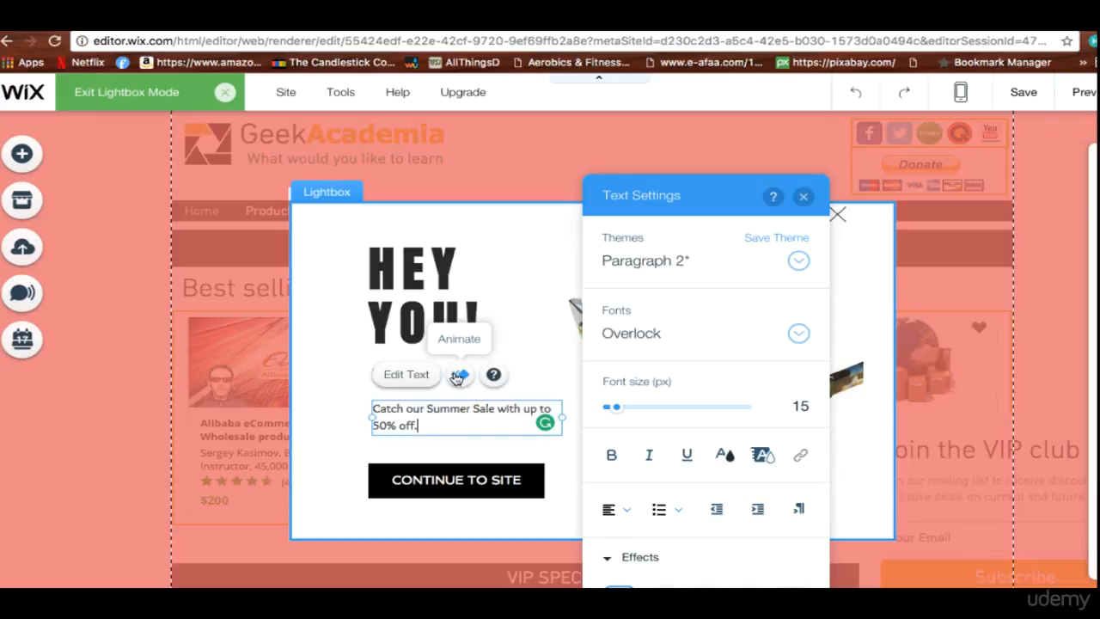
# Give the sale text an Expand-In entrance animation
pyautogui.click(459, 375)
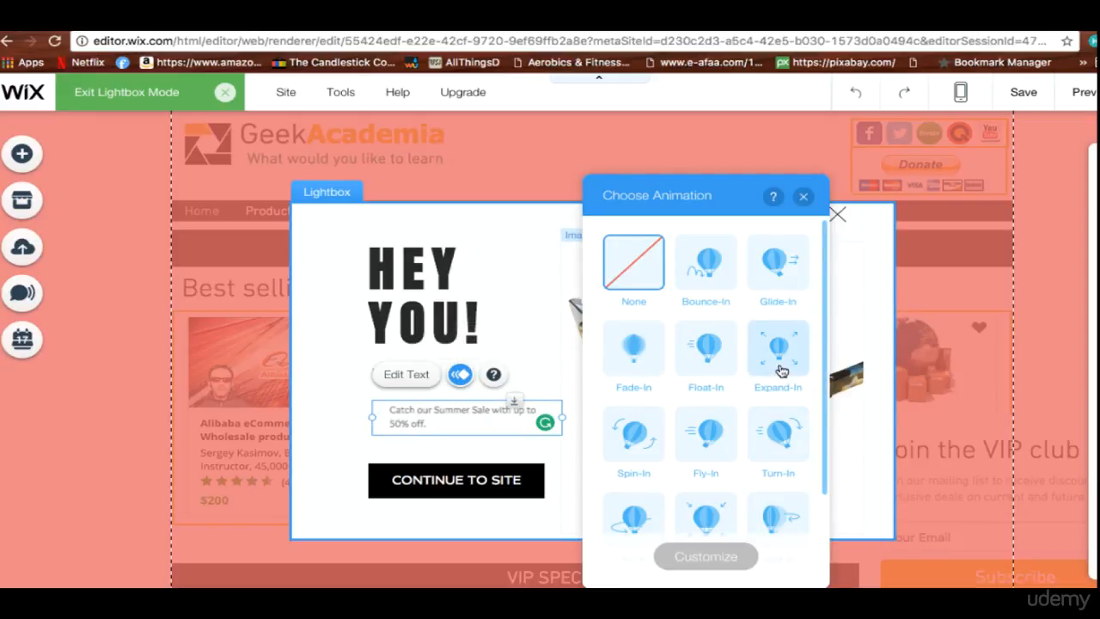
pyautogui.click(777, 347)
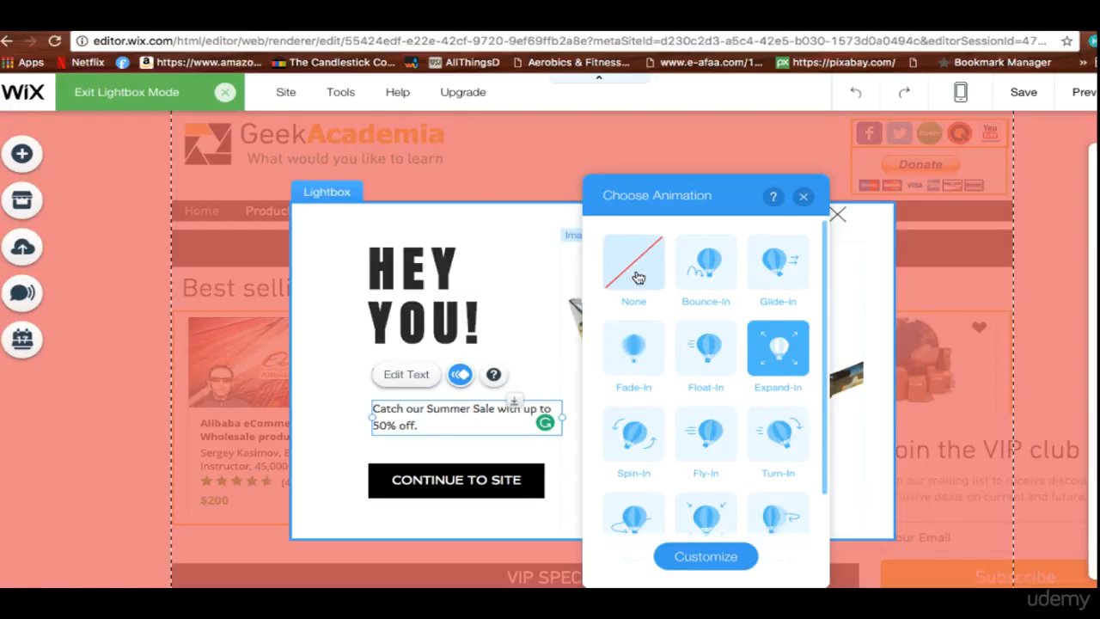
pyautogui.click(804, 196)
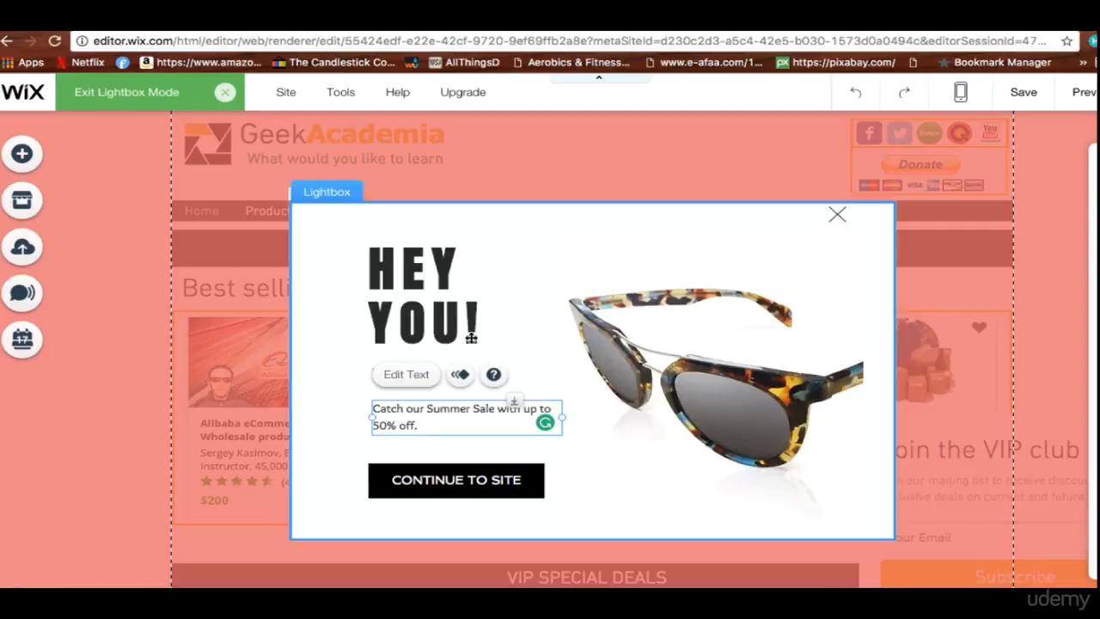
# Select the whole lightbox and give it an entrance animation from Choose Animation
pyautogui.click(688, 214)
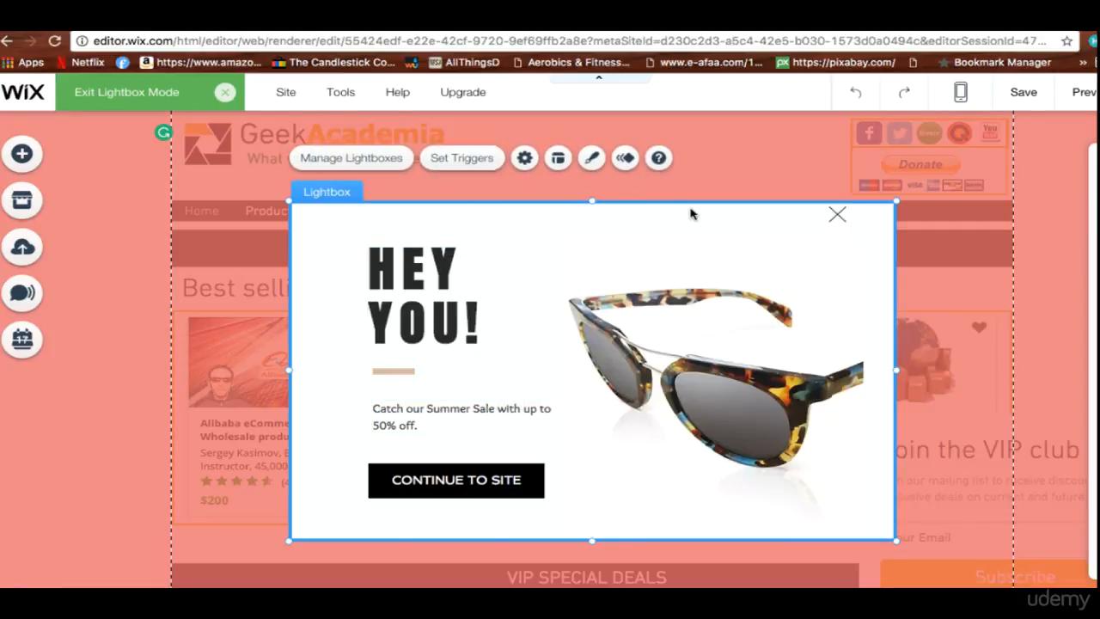
pyautogui.moveTo(626, 158)
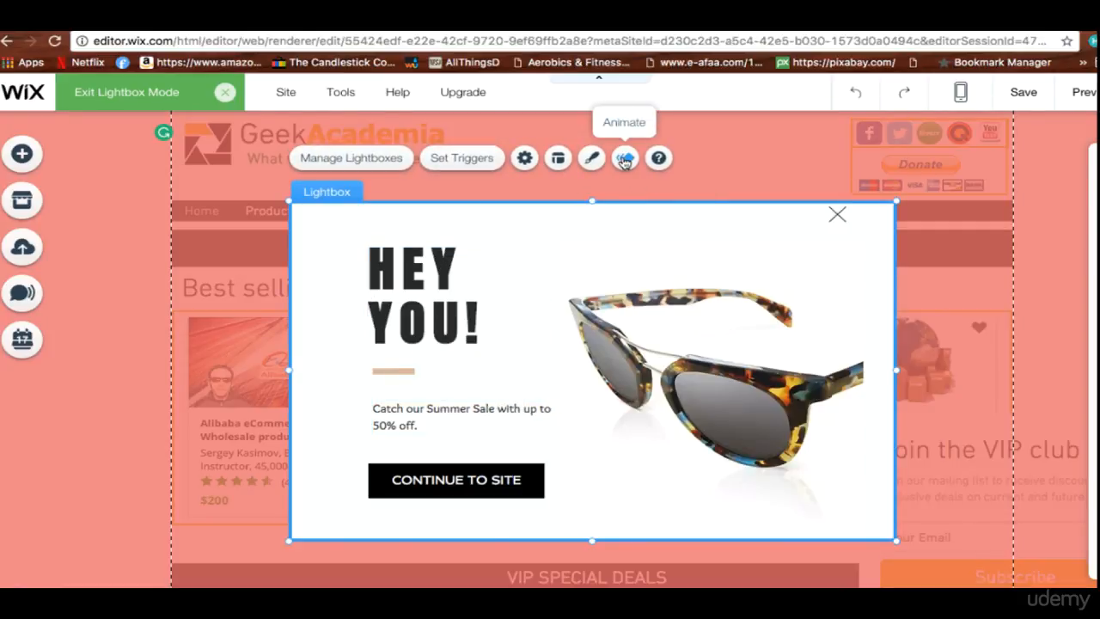
pyautogui.click(626, 158)
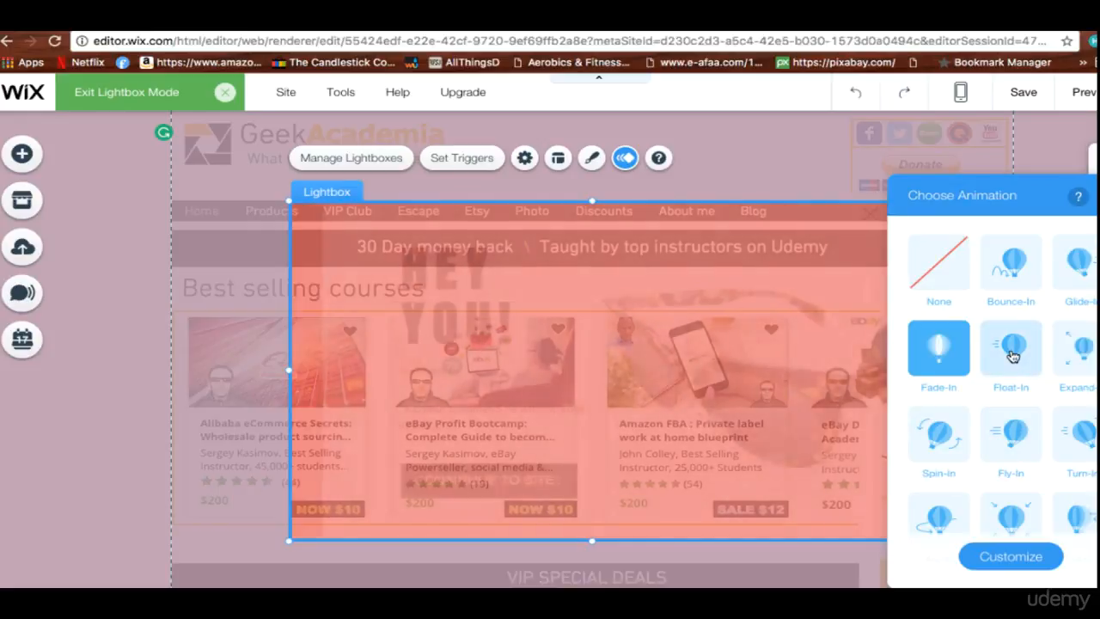
pyautogui.click(939, 347)
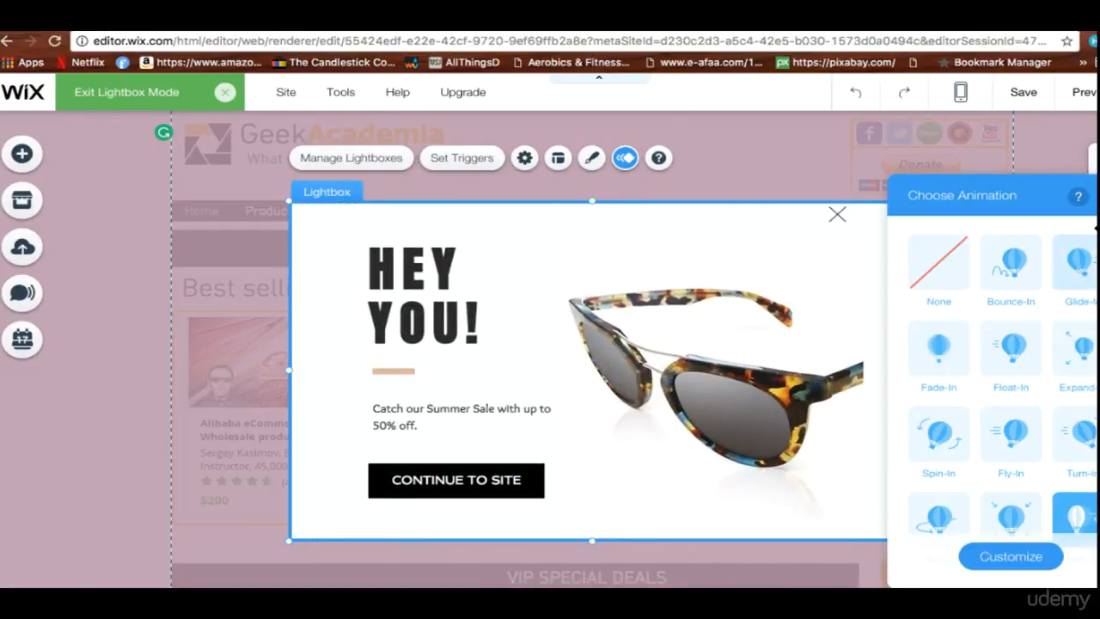
pyautogui.click(626, 158)
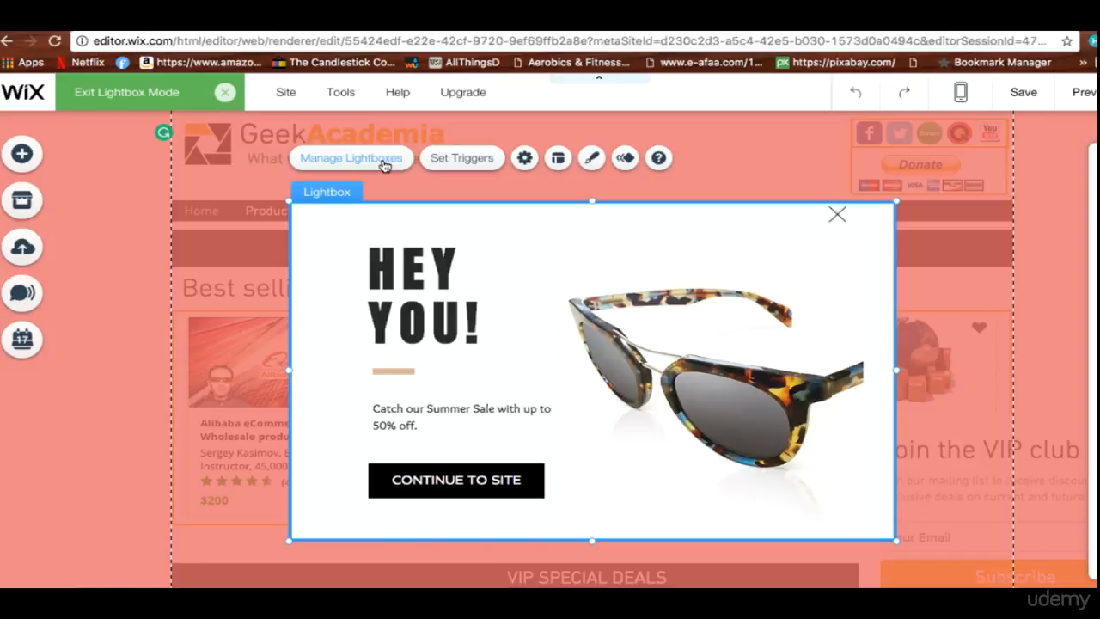
# In Promo (Hey You!) Lightbox Settings set Automatically display to Yes and bring up Choose a page
pyautogui.click(350, 158)
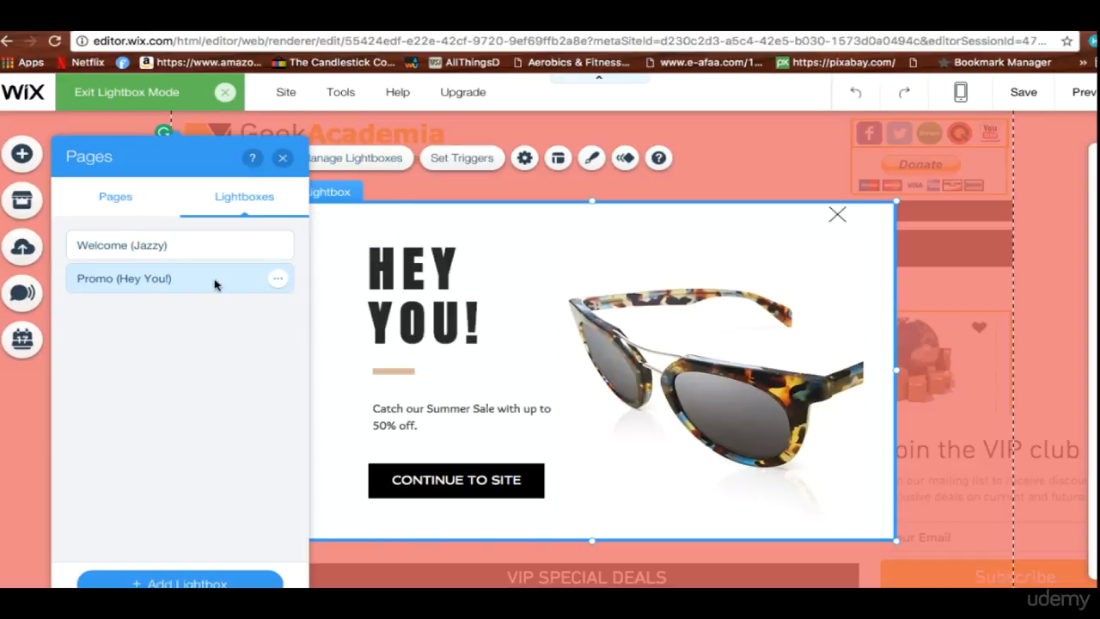
pyautogui.moveTo(299, 284)
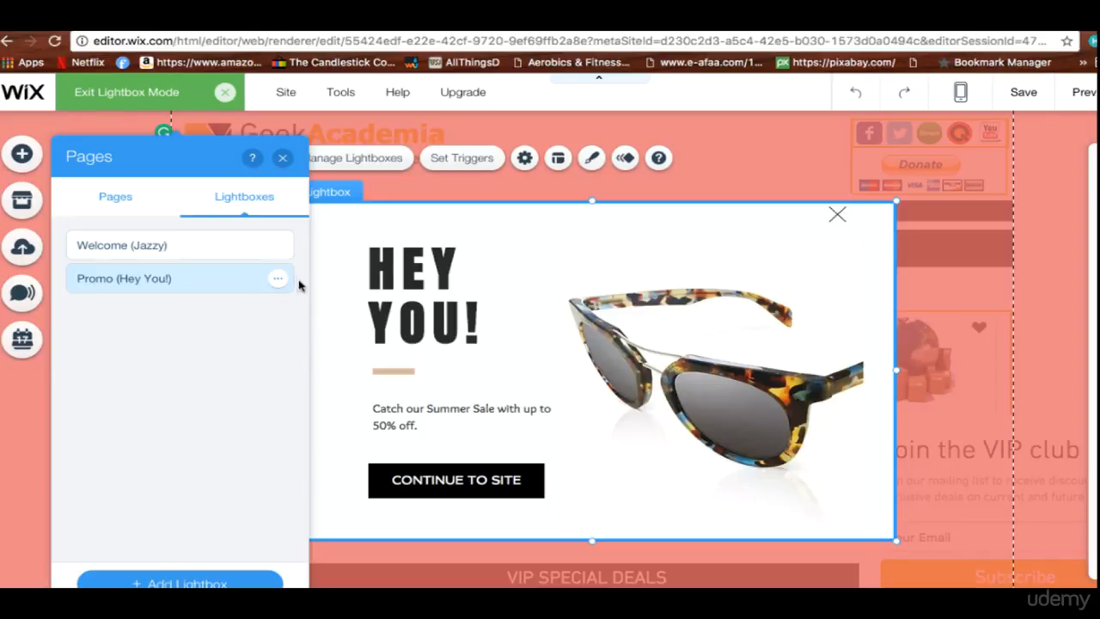
pyautogui.click(278, 278)
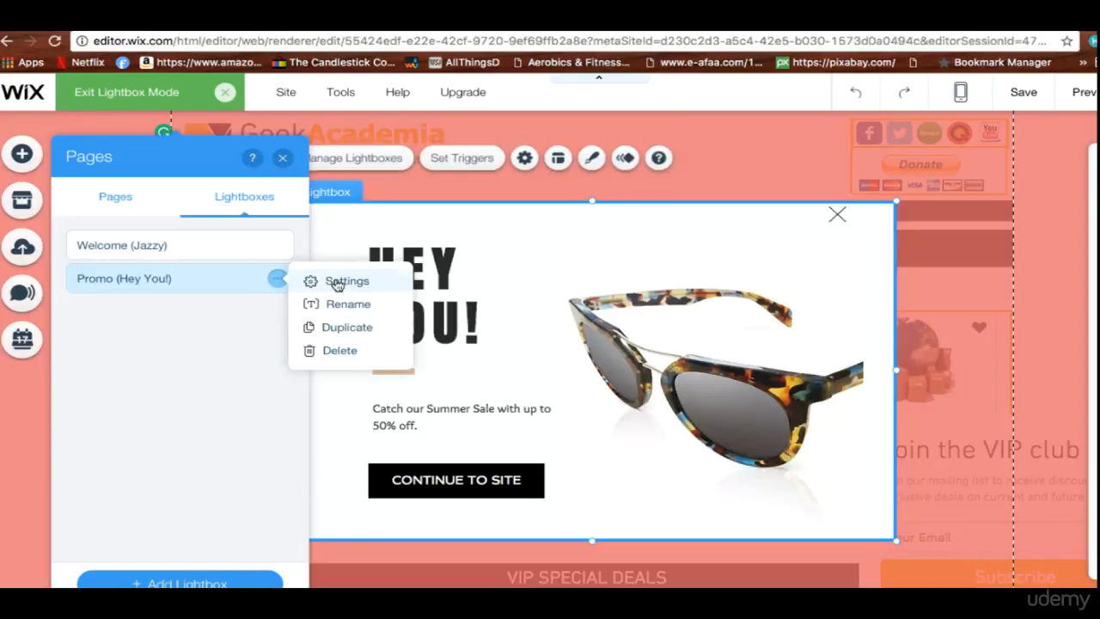
pyautogui.moveTo(350, 203)
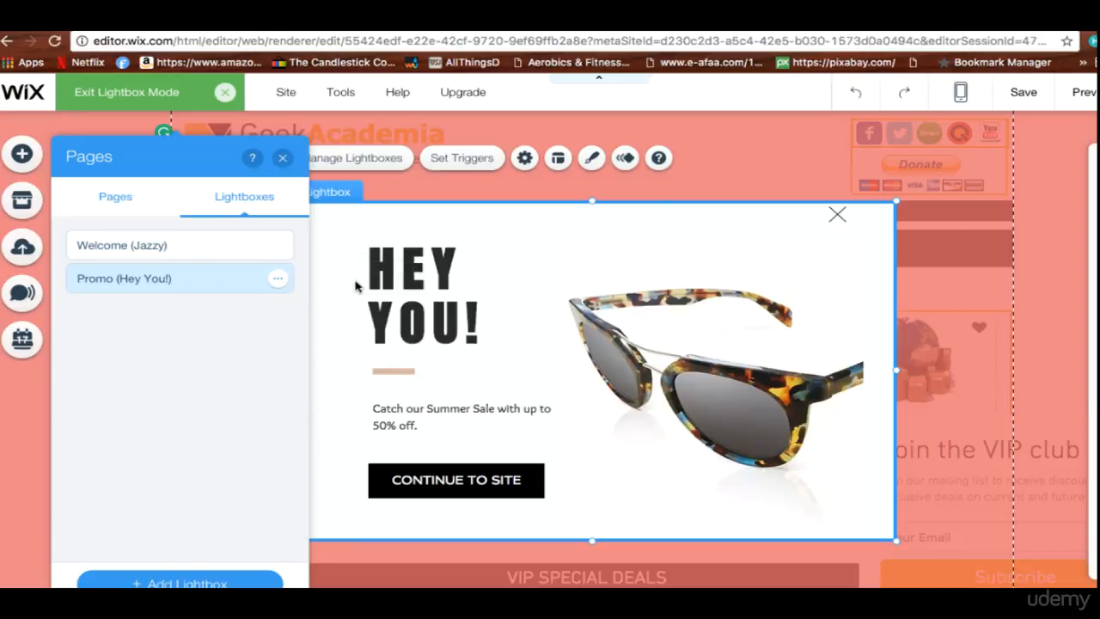
pyautogui.click(524, 158)
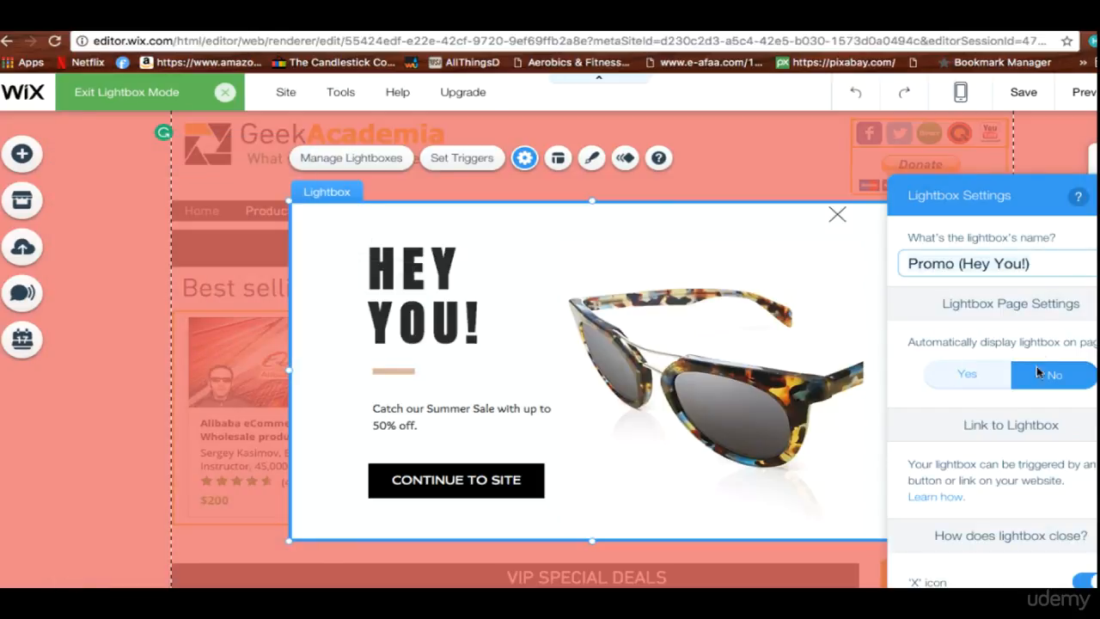
pyautogui.moveTo(1072, 359)
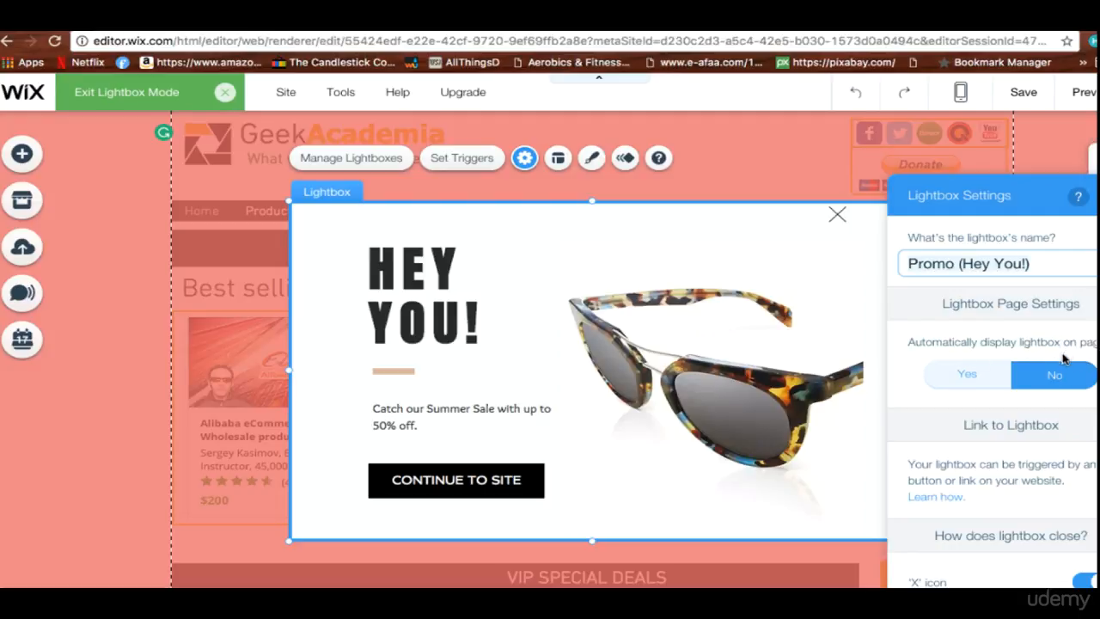
pyautogui.click(966, 375)
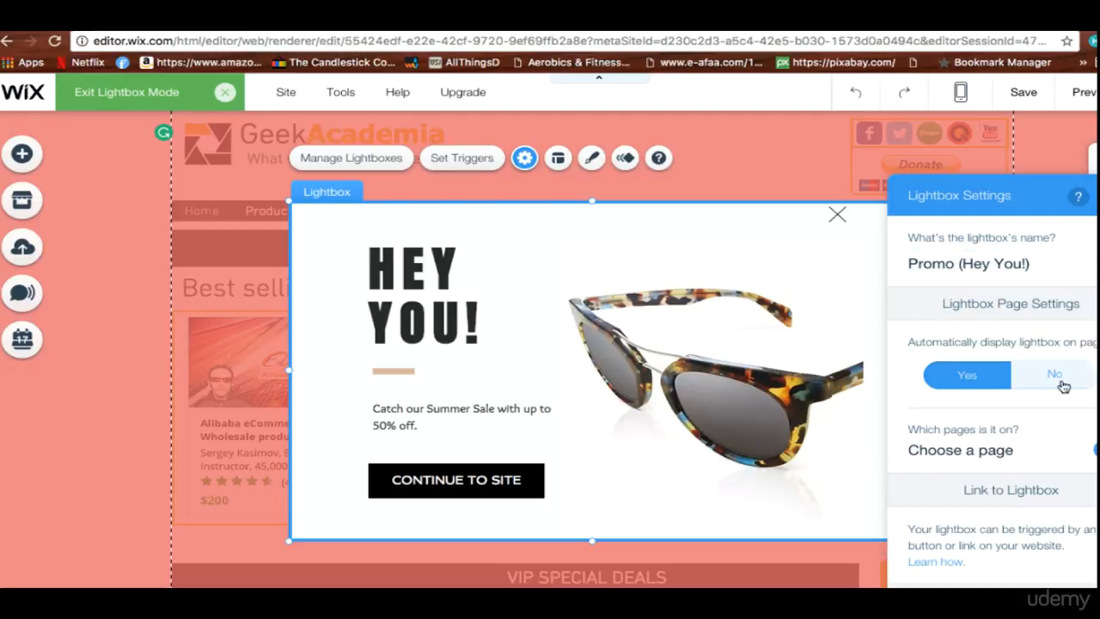
pyautogui.moveTo(1028, 227)
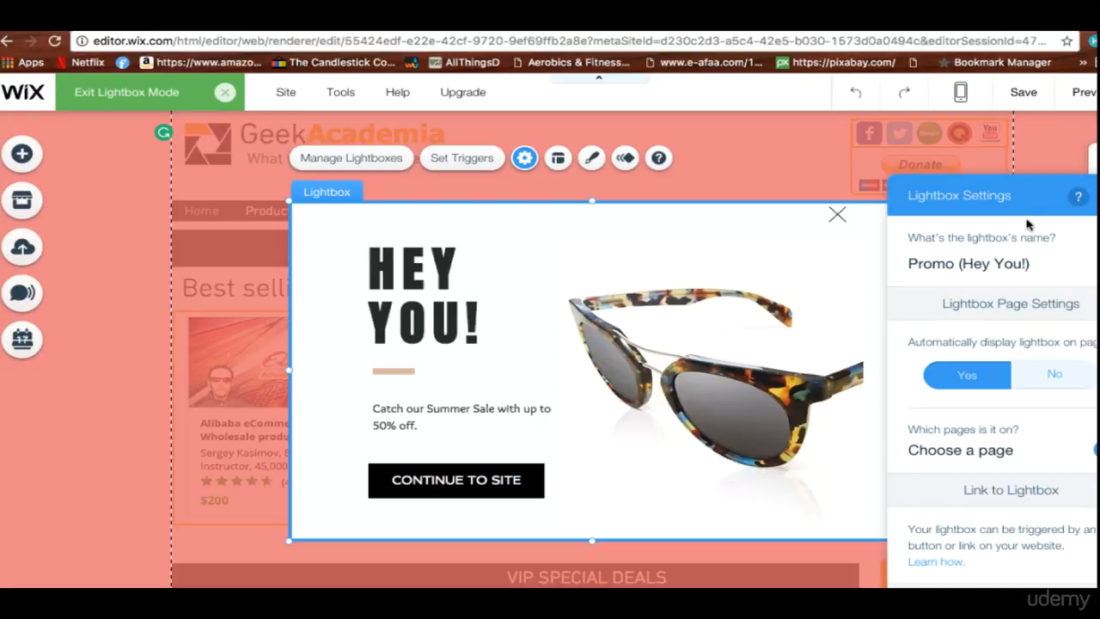
pyautogui.moveTo(959, 451)
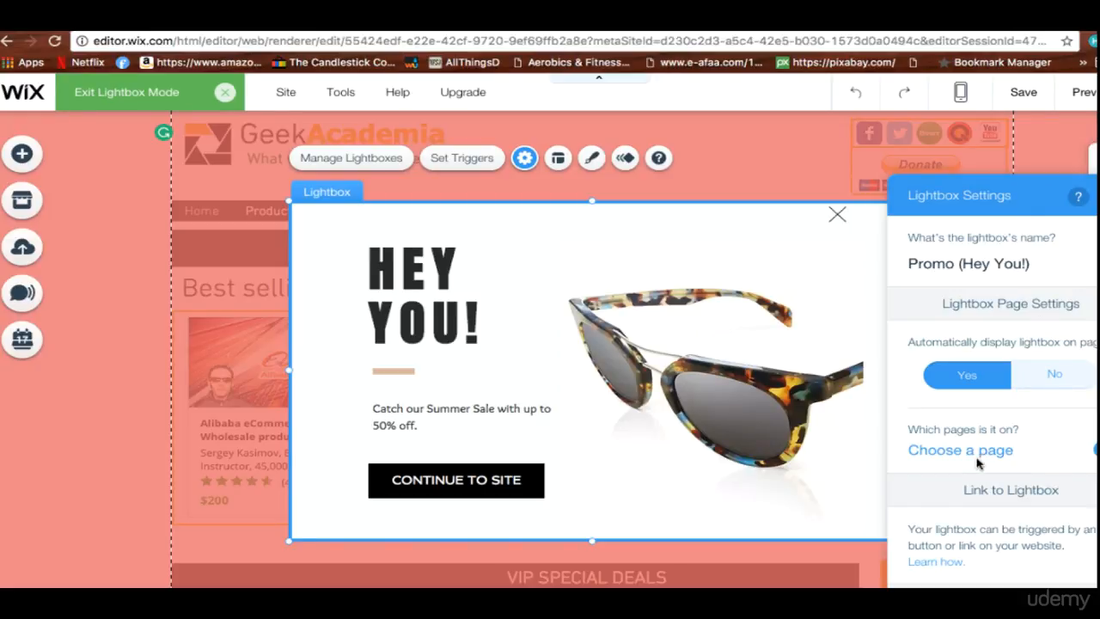
pyautogui.click(959, 451)
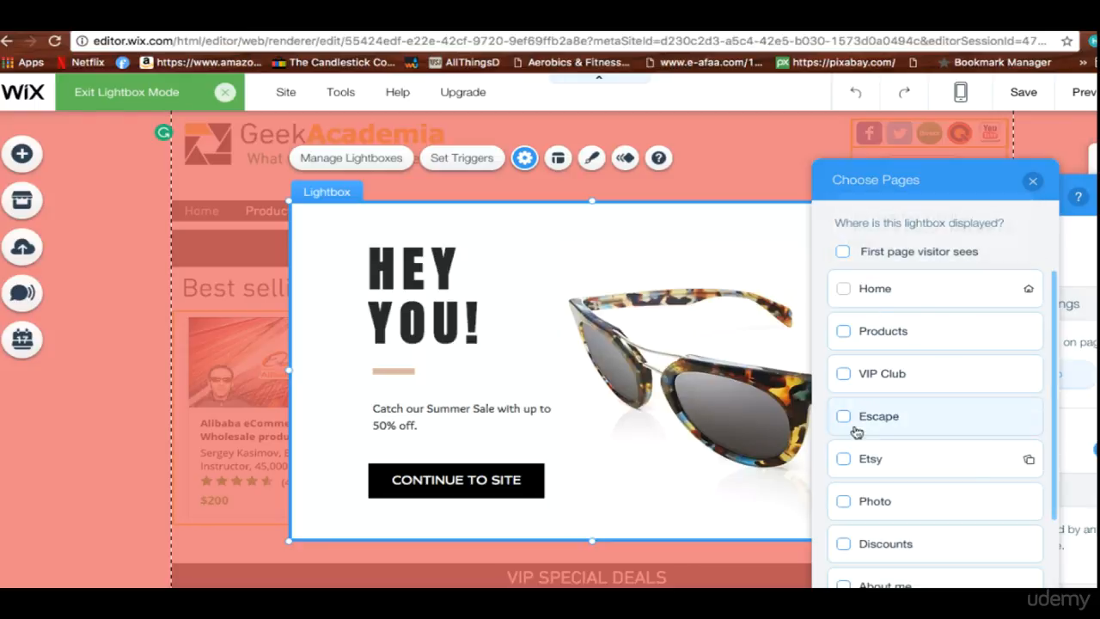
pyautogui.moveTo(845, 461)
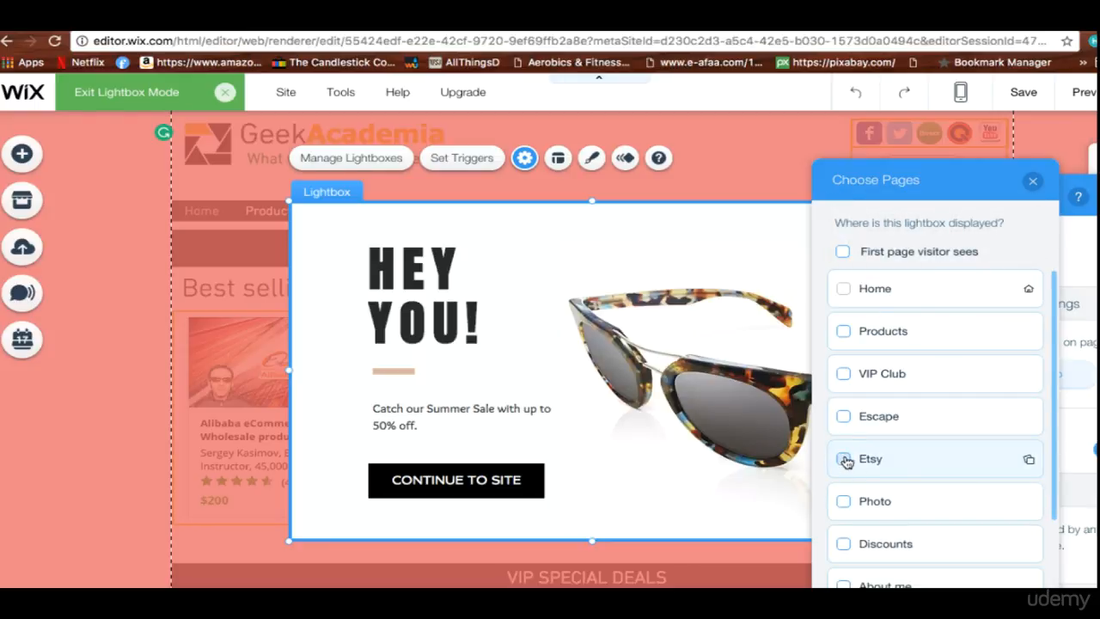
# Assign the lightbox to the Etsy page and preview the site to see it appear
pyautogui.click(842, 458)
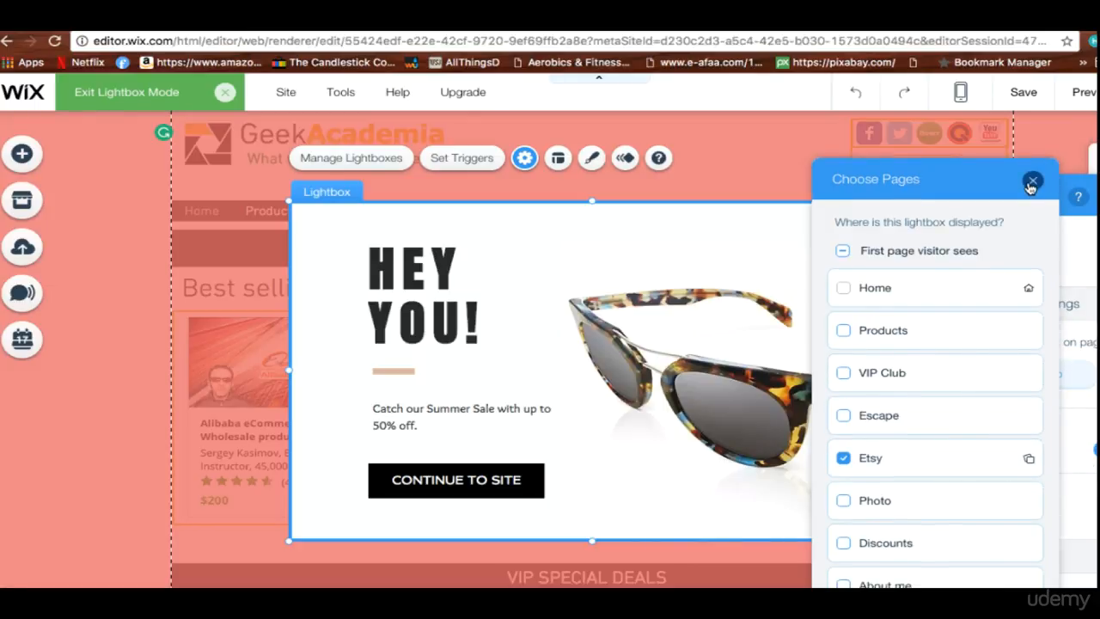
pyautogui.click(1031, 181)
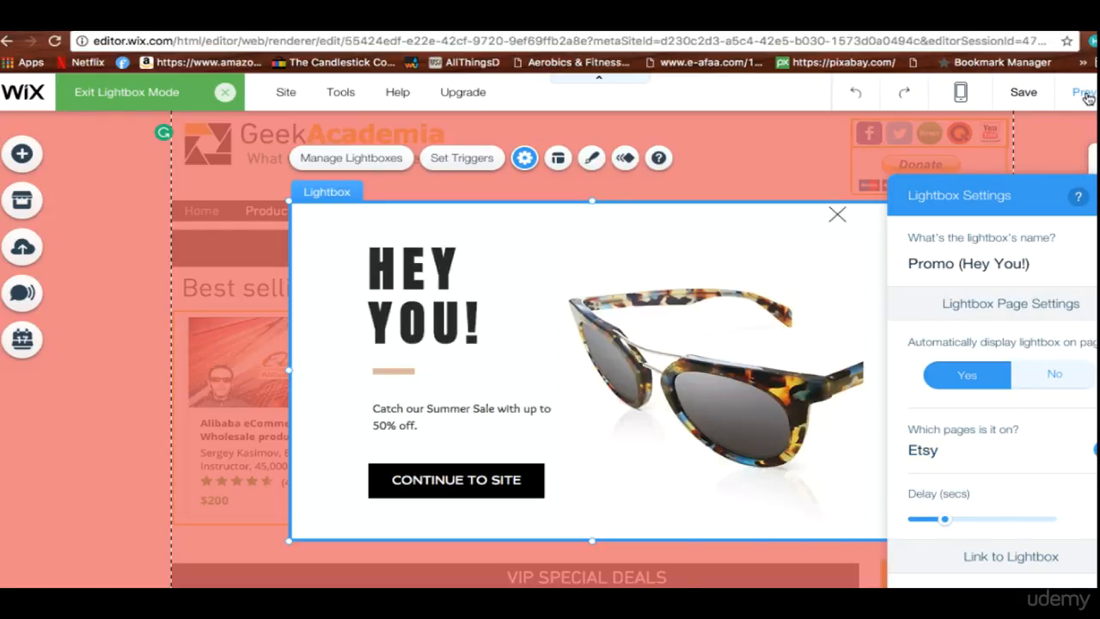
pyautogui.click(1086, 92)
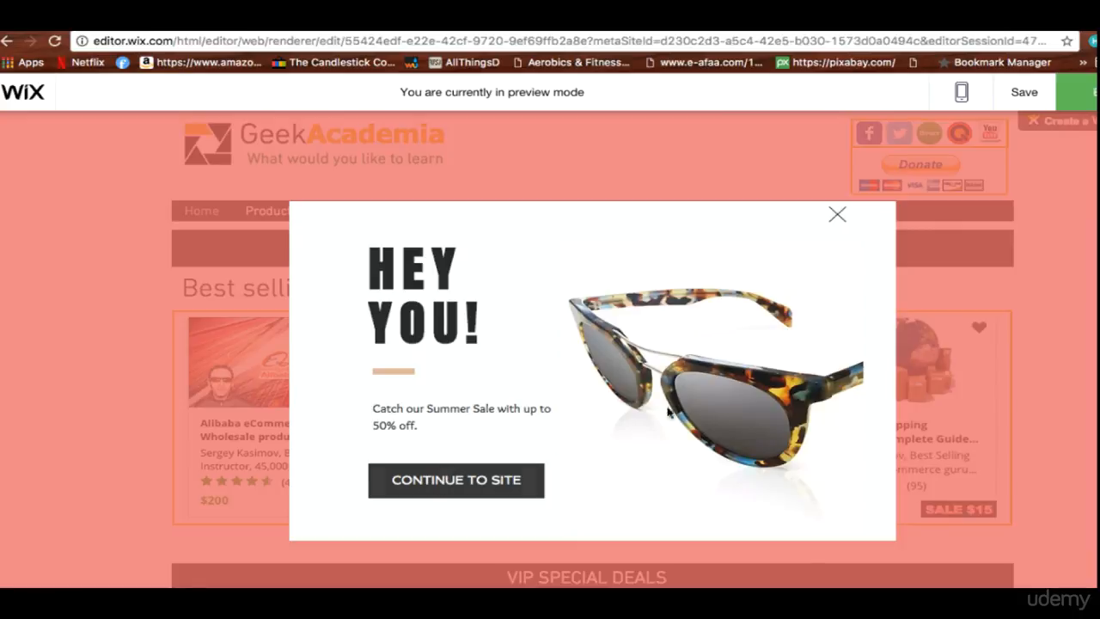
# Return to the editor and bring up the site's Pages list
pyautogui.click(835, 213)
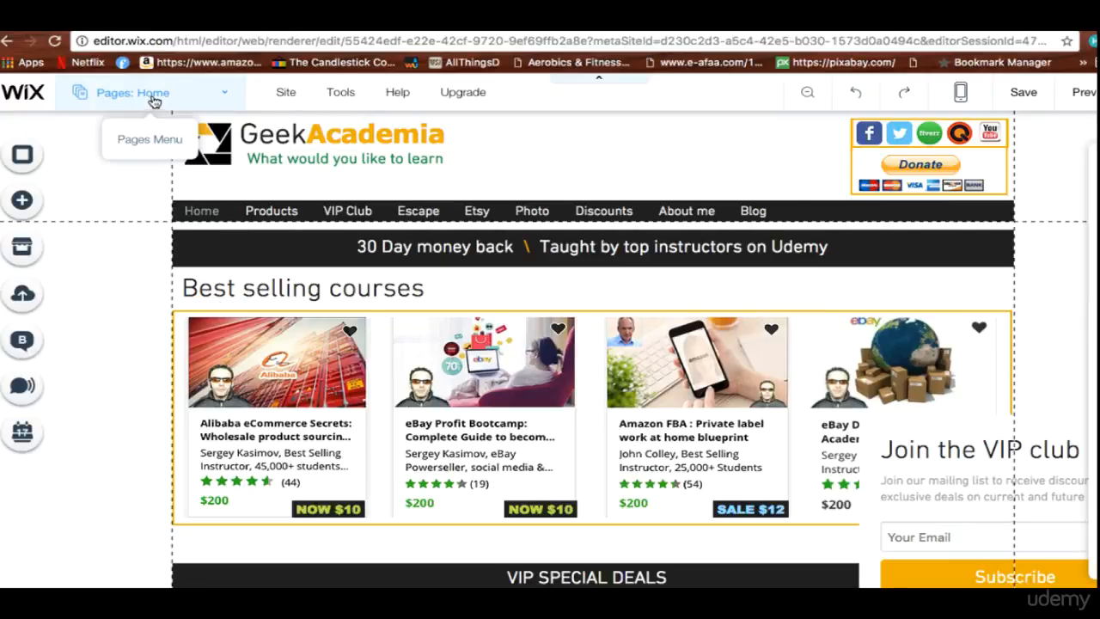
pyautogui.click(151, 93)
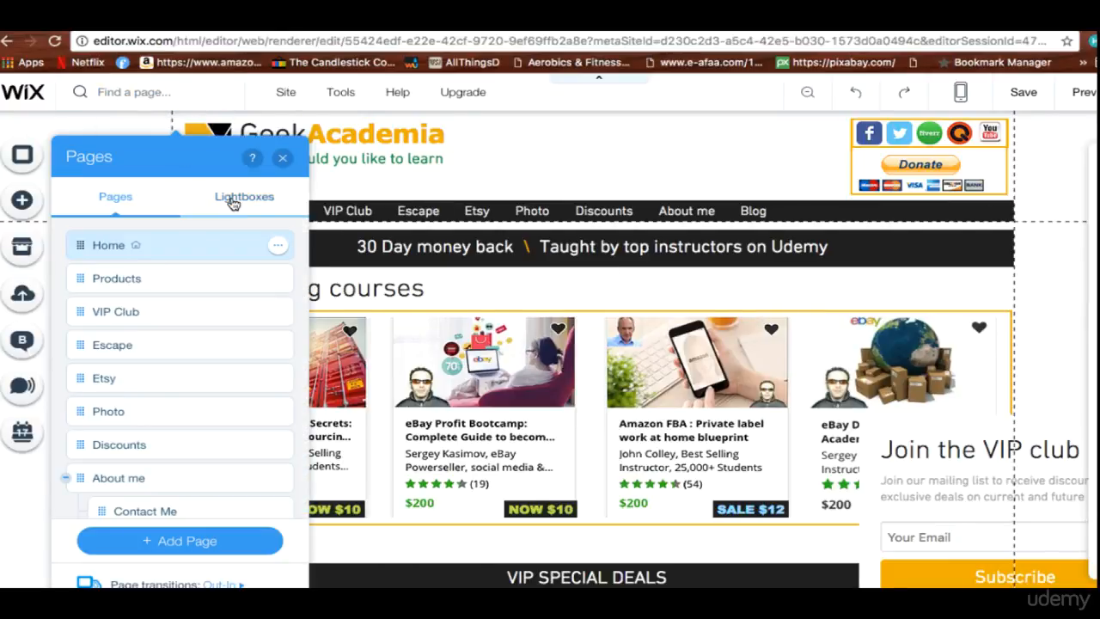
# Reopen Promo (Hey You!) from the Lightboxes list and start linking its Continue to Site button
pyautogui.click(244, 195)
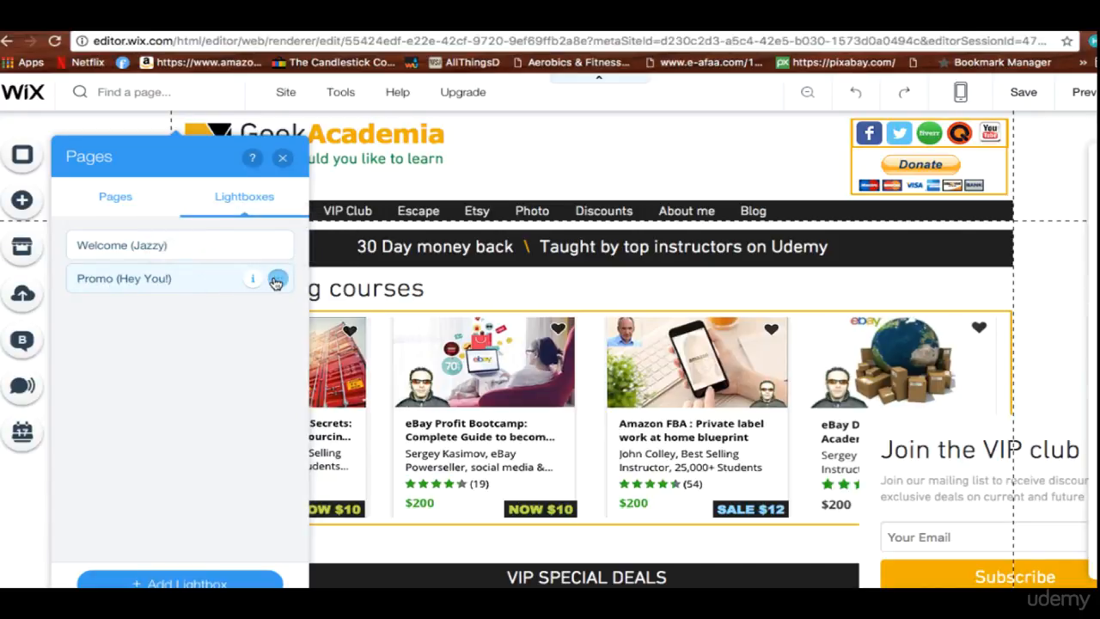
pyautogui.click(253, 278)
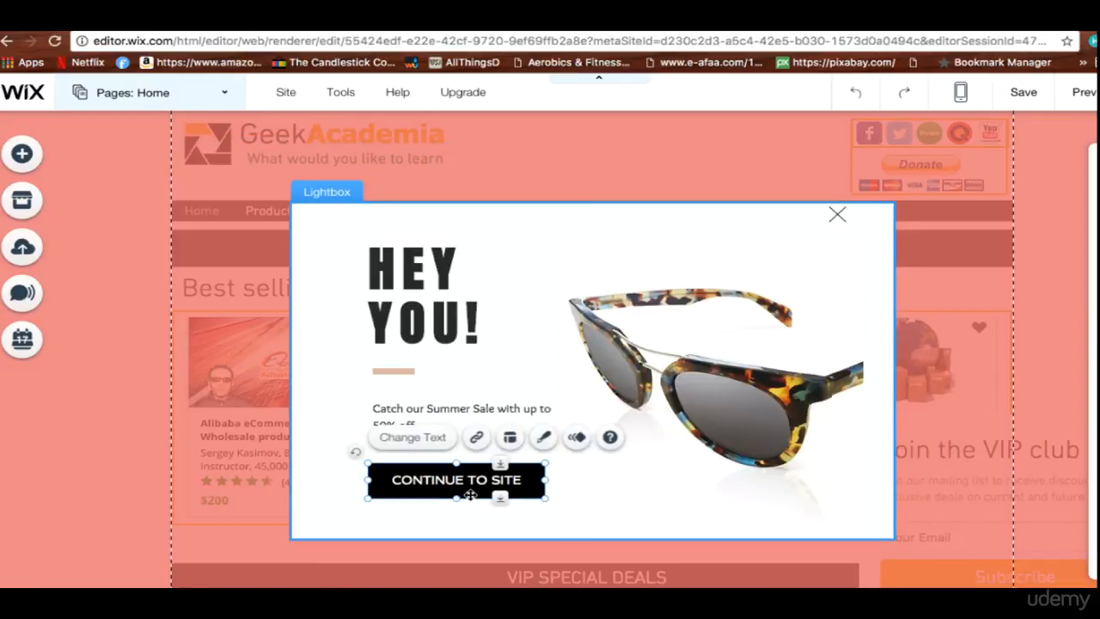
pyautogui.click(474, 436)
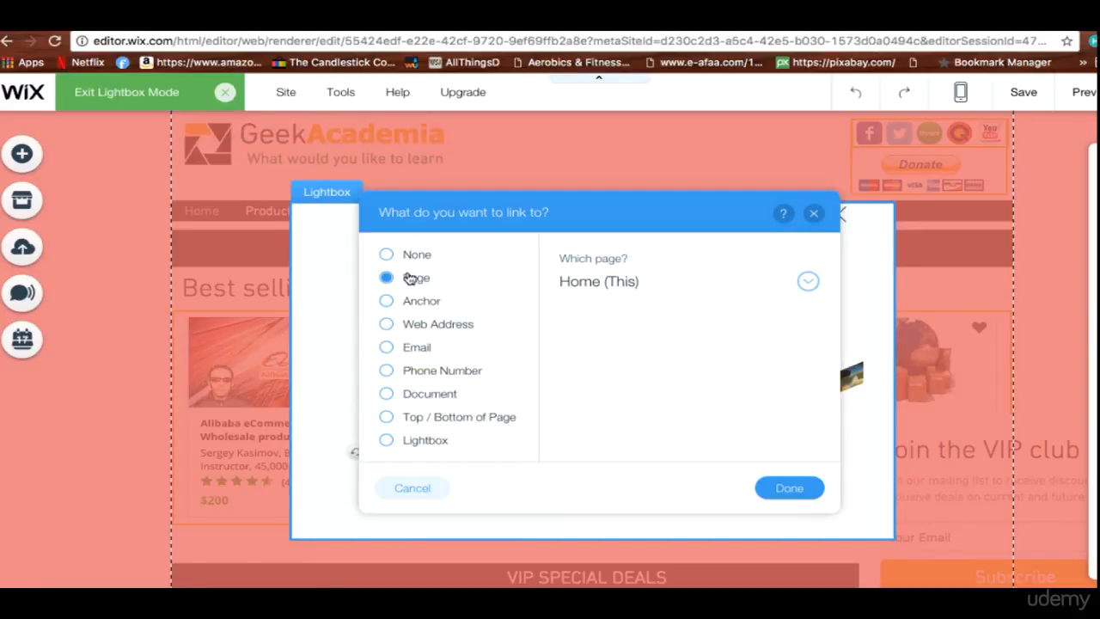
pyautogui.click(385, 323)
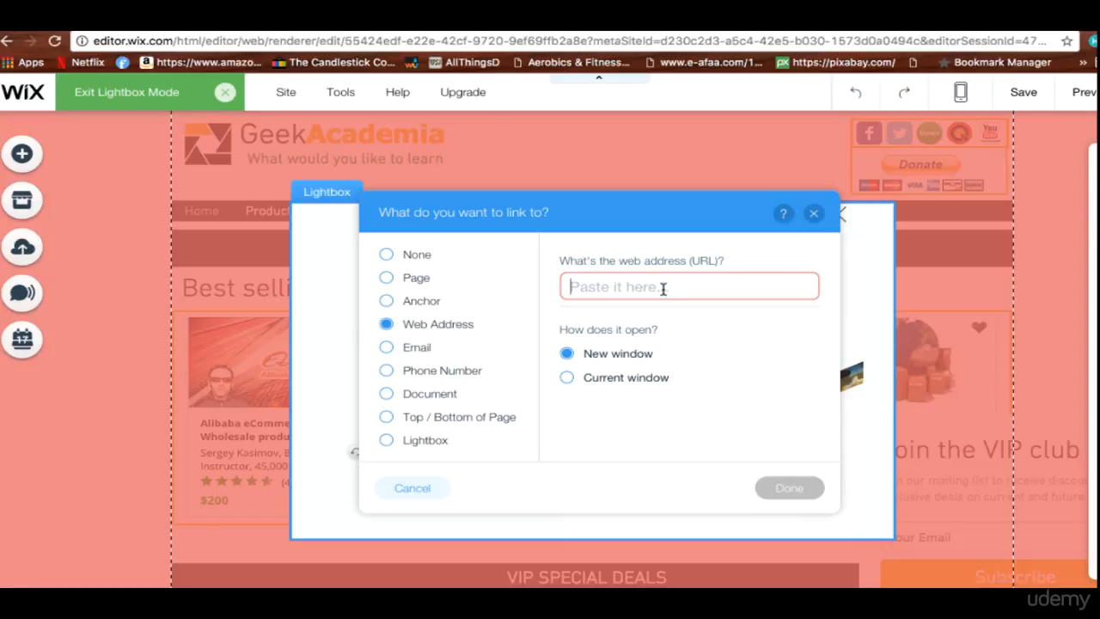
pyautogui.click(385, 276)
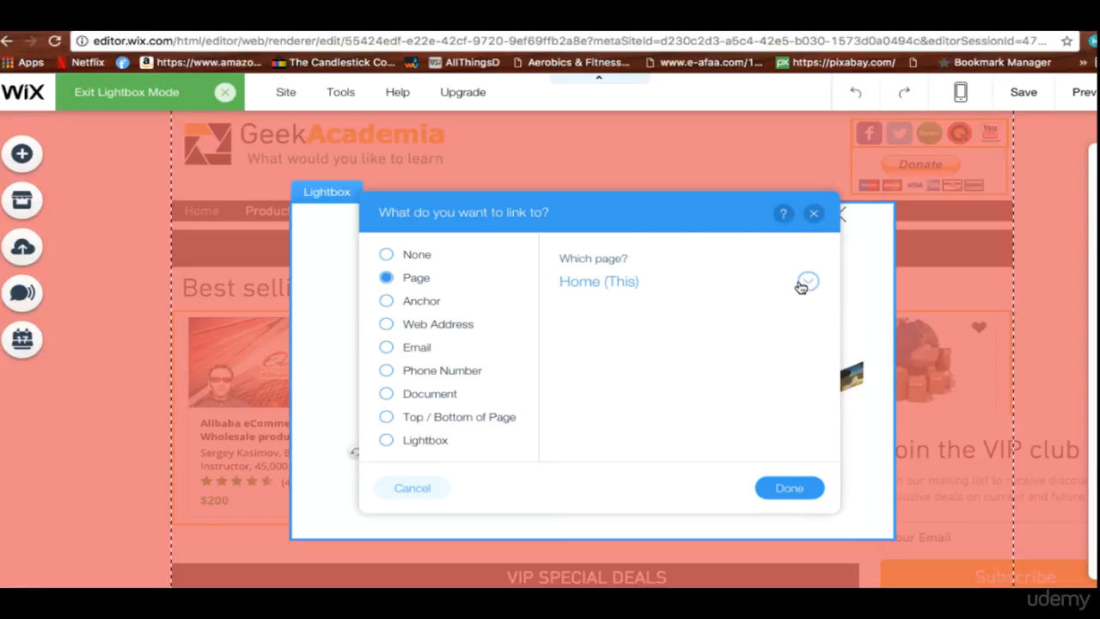
pyautogui.click(808, 282)
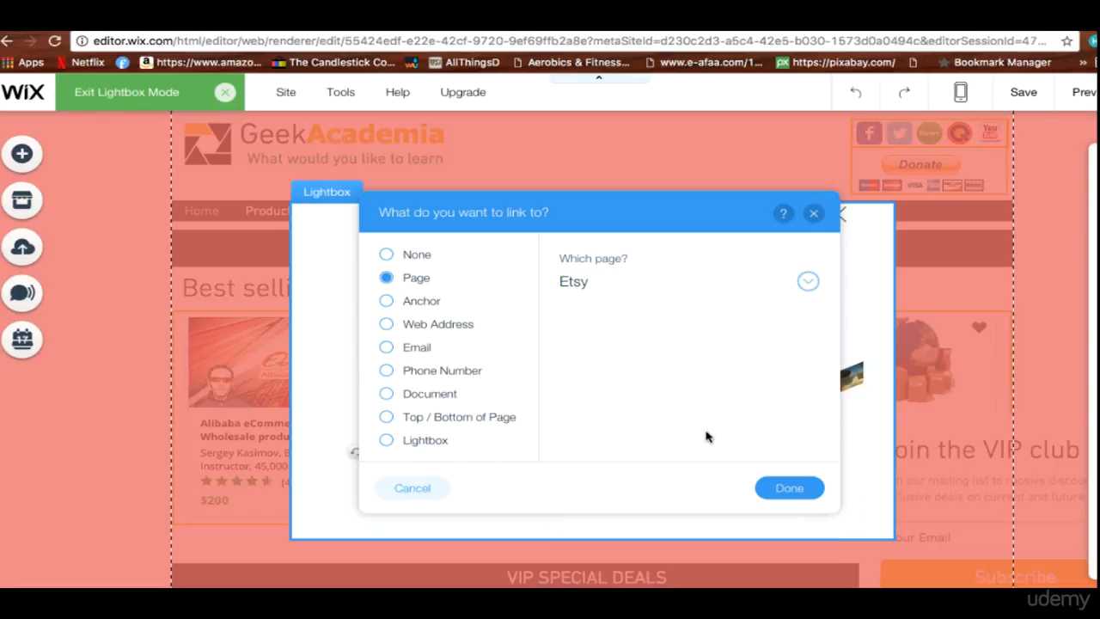
pyautogui.click(385, 348)
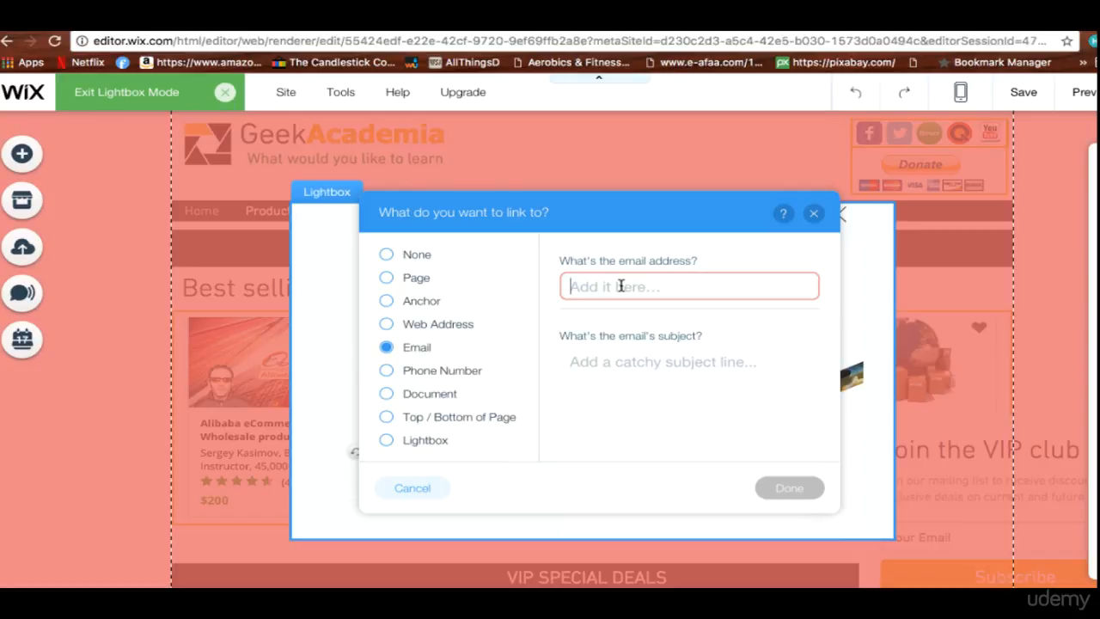
pyautogui.moveTo(444, 378)
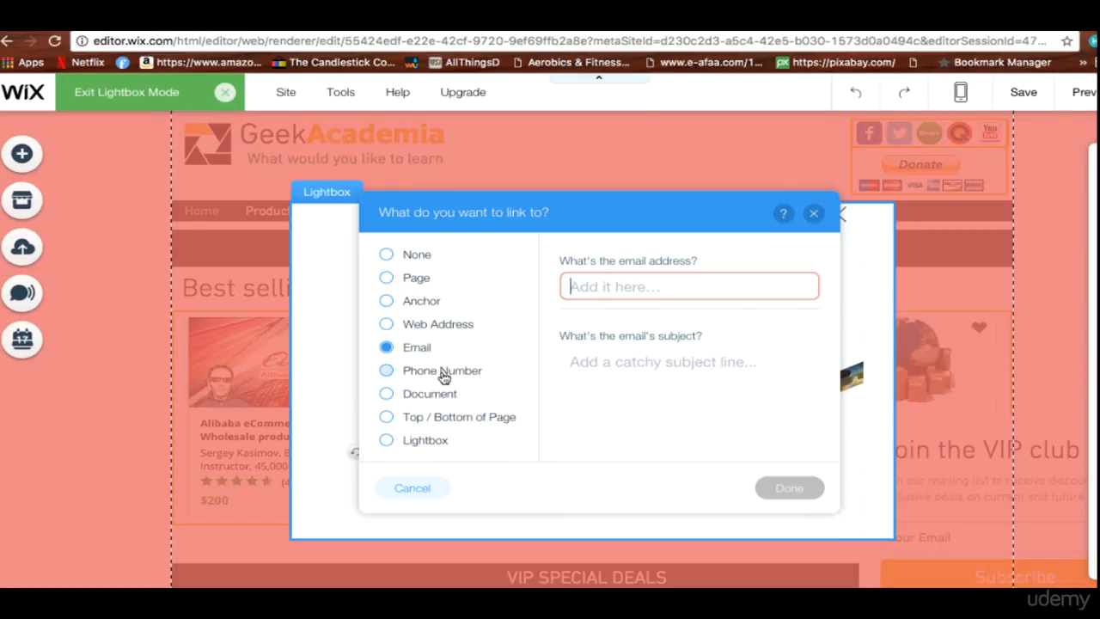
pyautogui.click(385, 323)
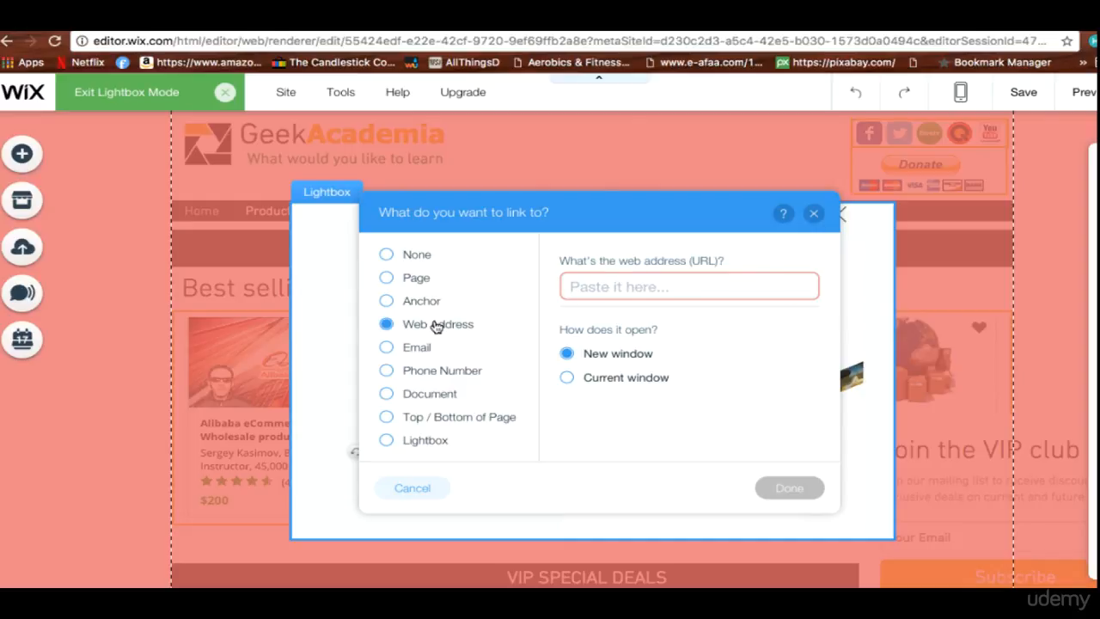
pyautogui.moveTo(567, 307)
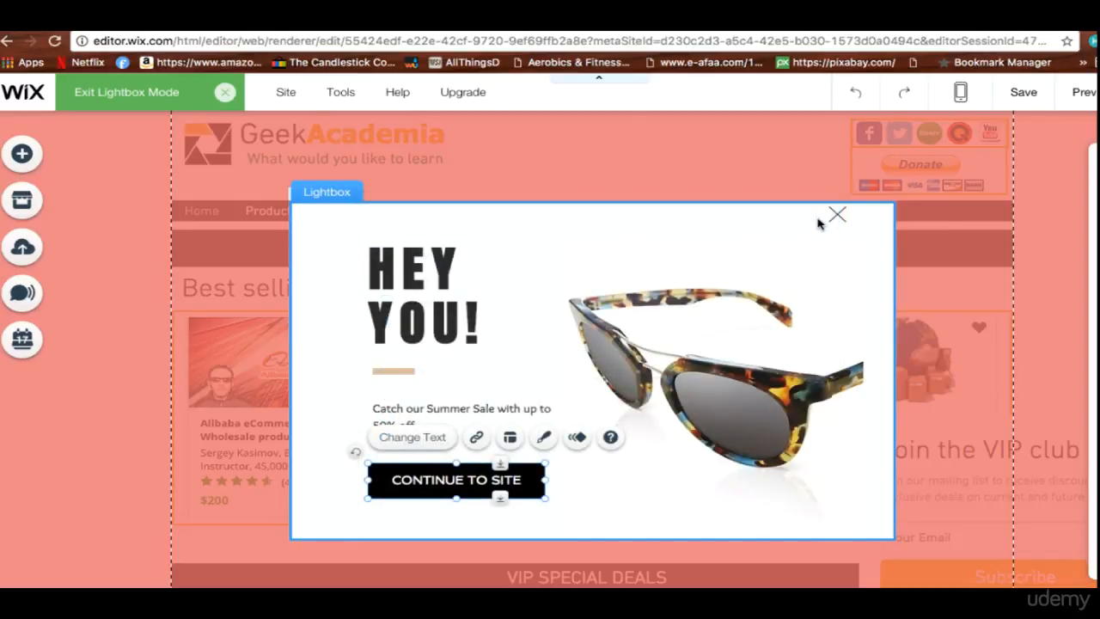
pyautogui.moveTo(505, 131)
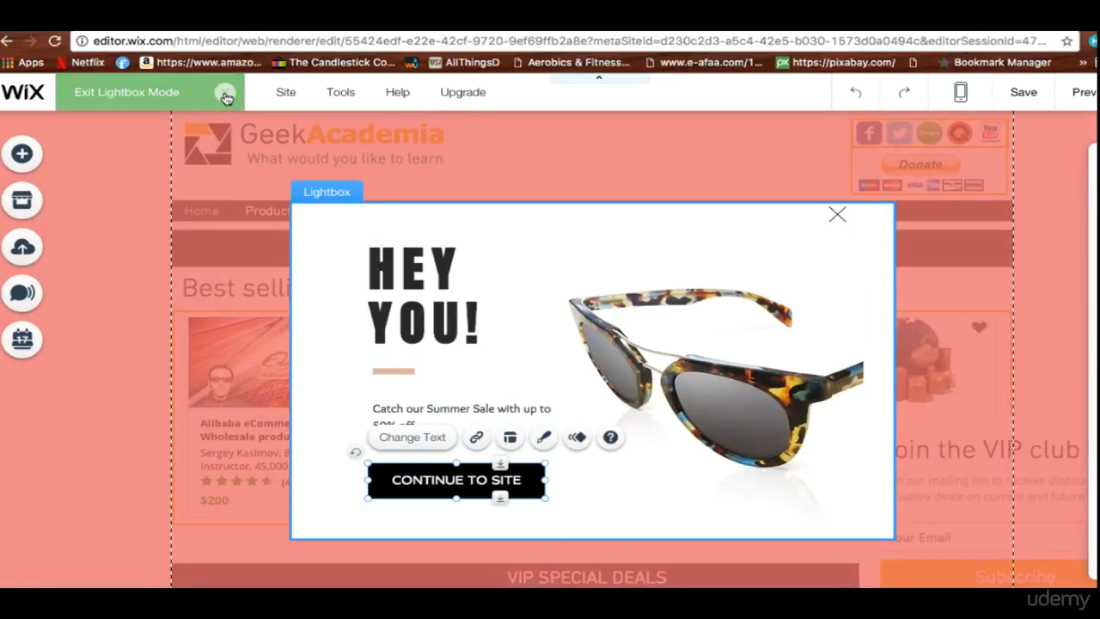
# Exit lightbox mode and bring up the ⋯ actions for Promo (Hey You!) in the Lightboxes list
pyautogui.click(127, 93)
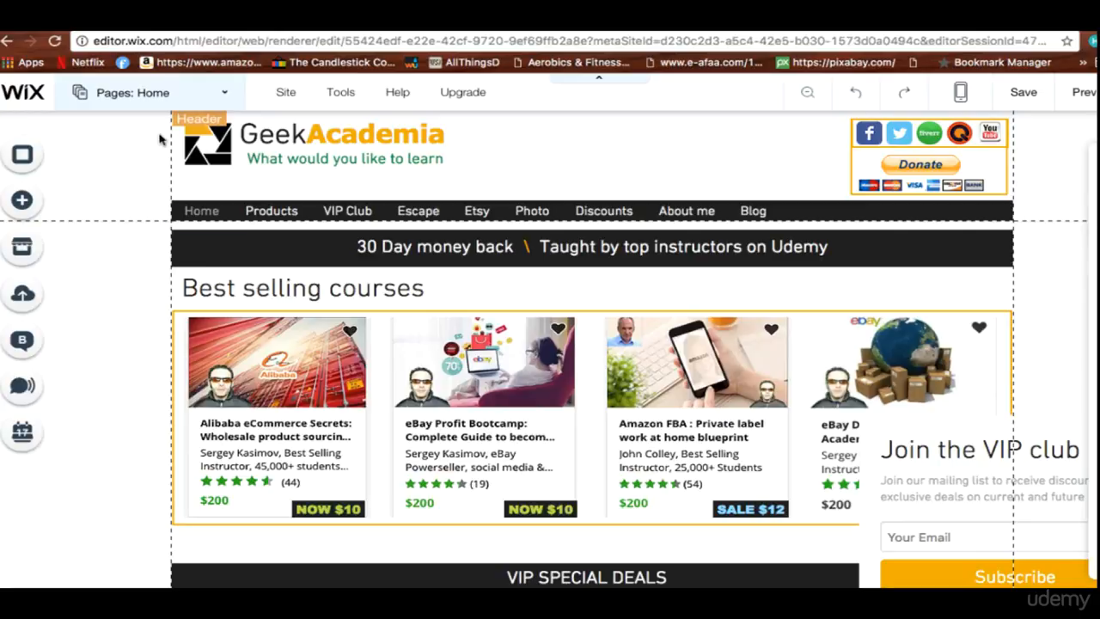
pyautogui.click(151, 93)
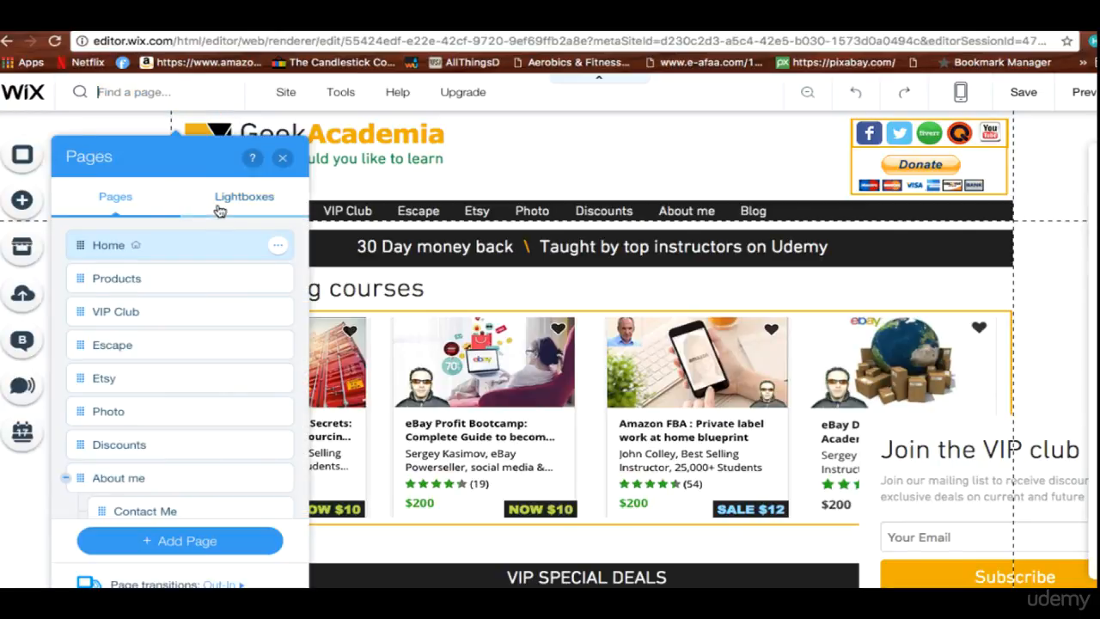
pyautogui.click(244, 196)
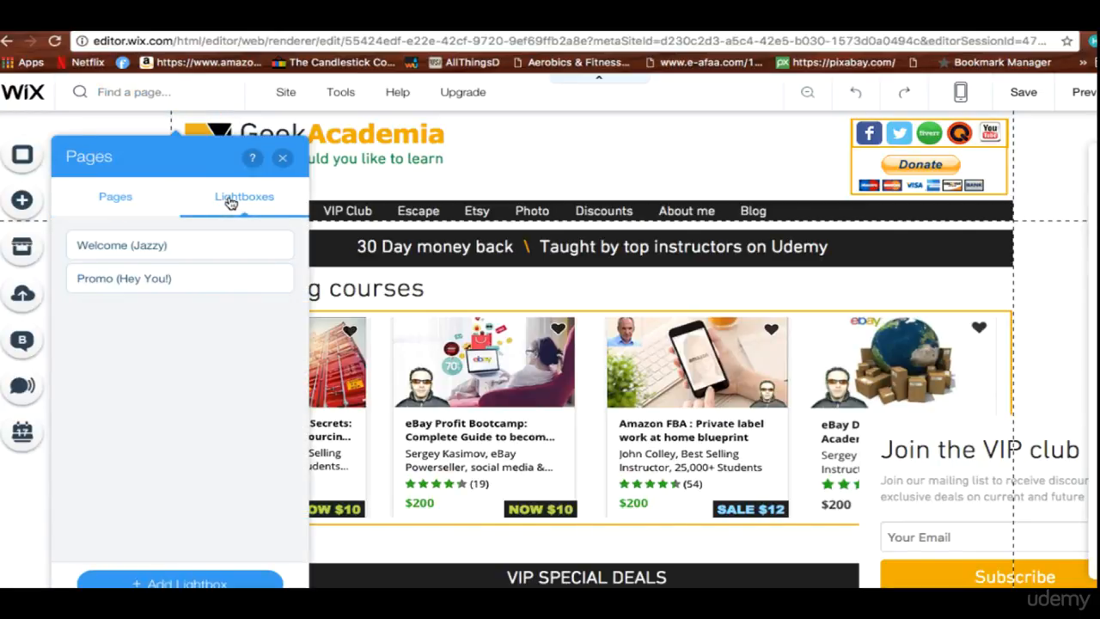
pyautogui.moveTo(227, 310)
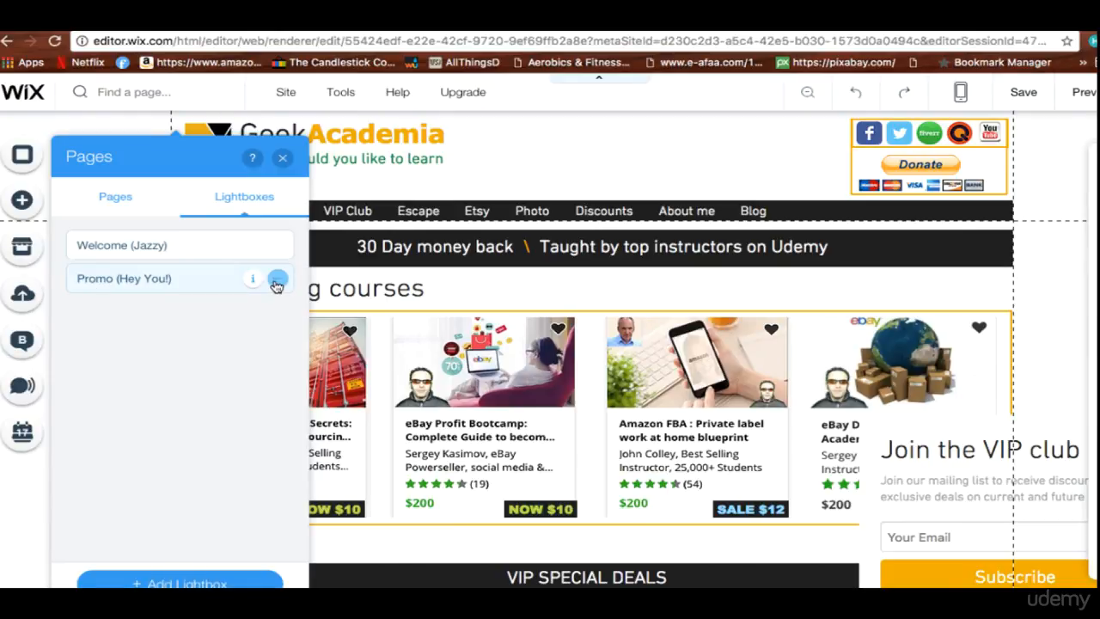
pyautogui.click(279, 279)
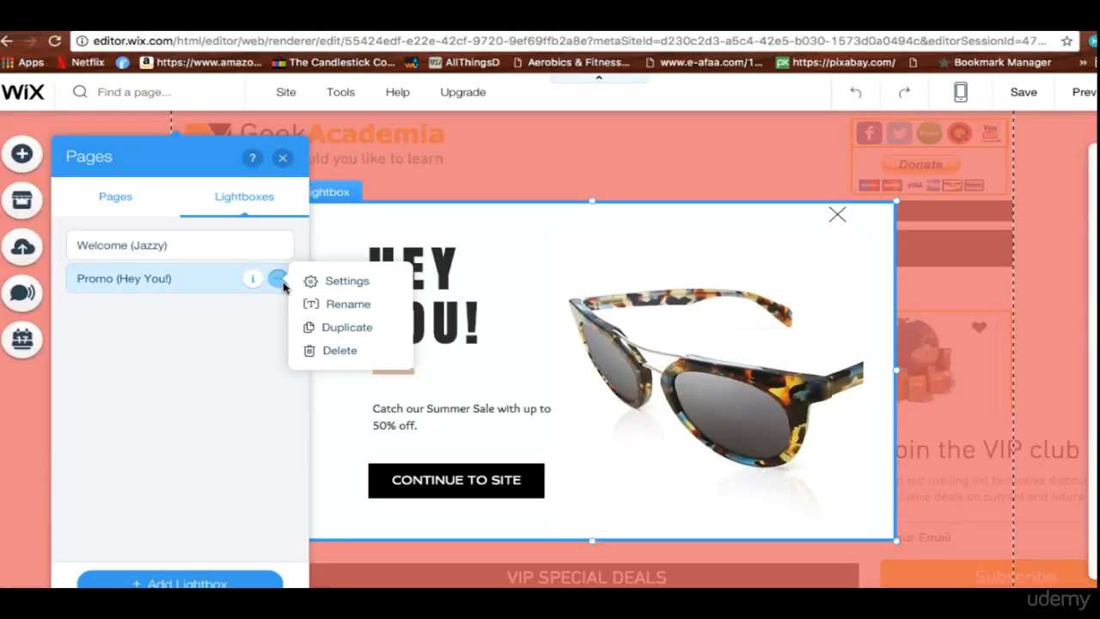
# Delete the Promo (Hey You!) lightbox and confirm, leaving only Welcome (Jazzy)
pyautogui.click(340, 351)
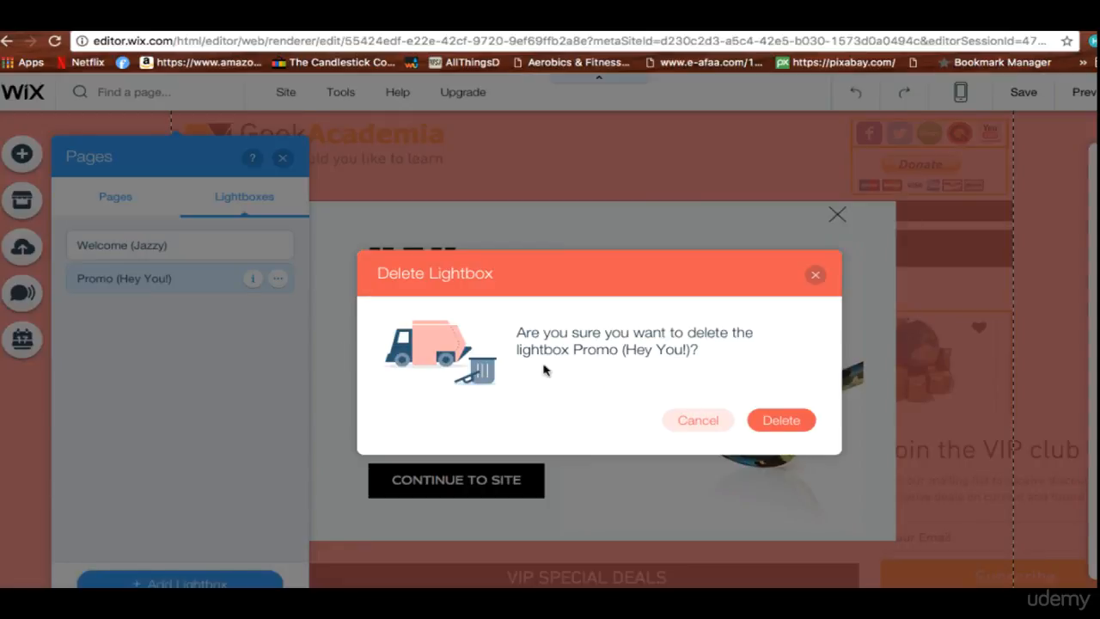
pyautogui.moveTo(742, 379)
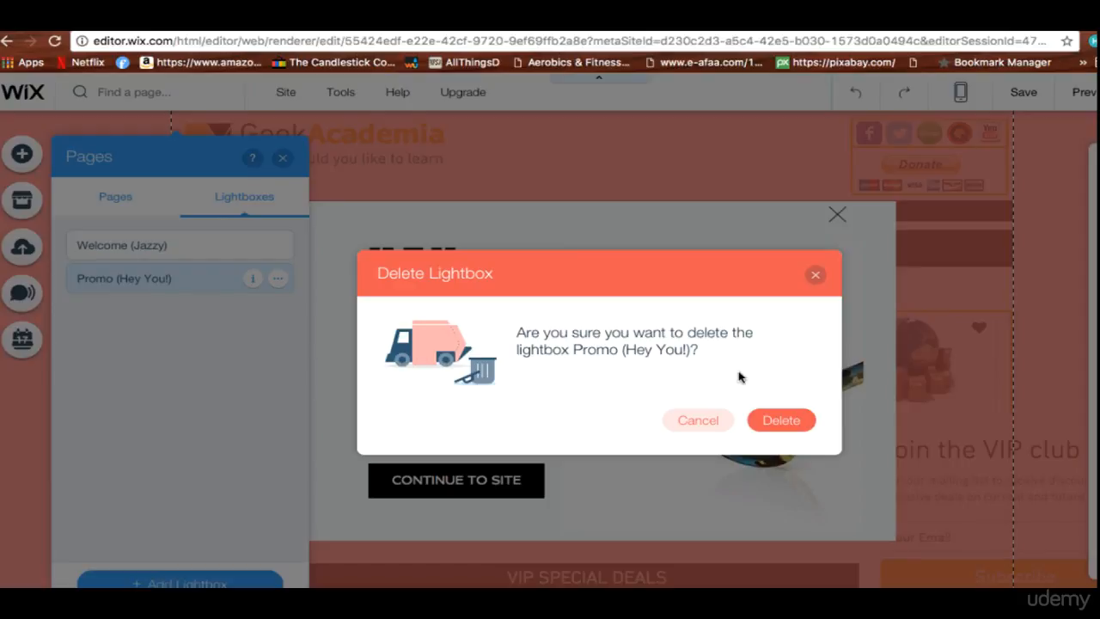
pyautogui.moveTo(781, 420)
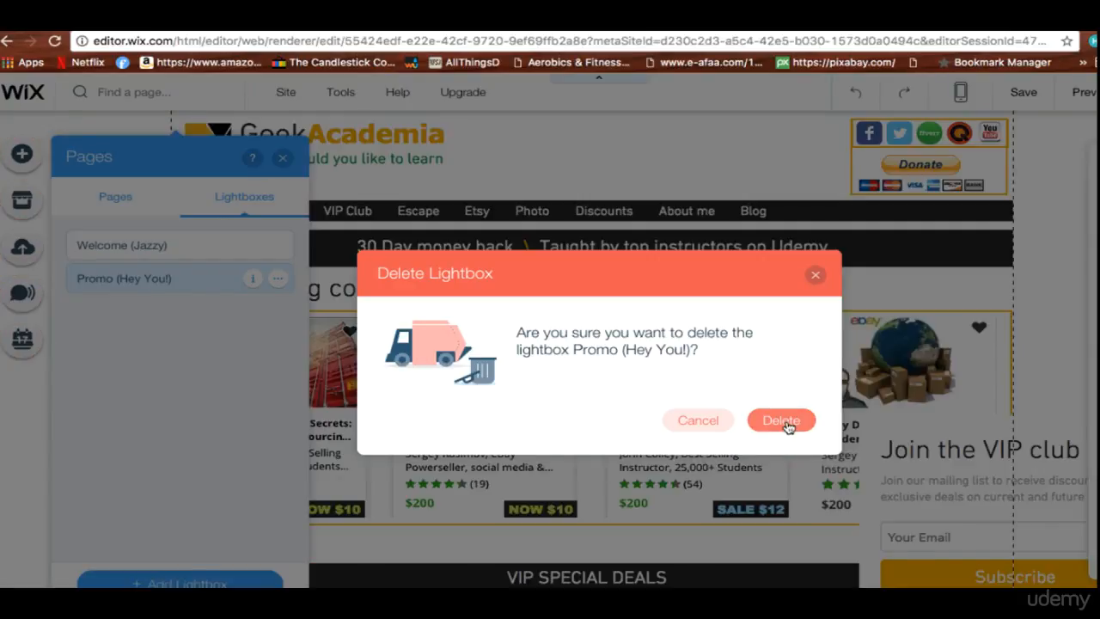
pyautogui.click(780, 419)
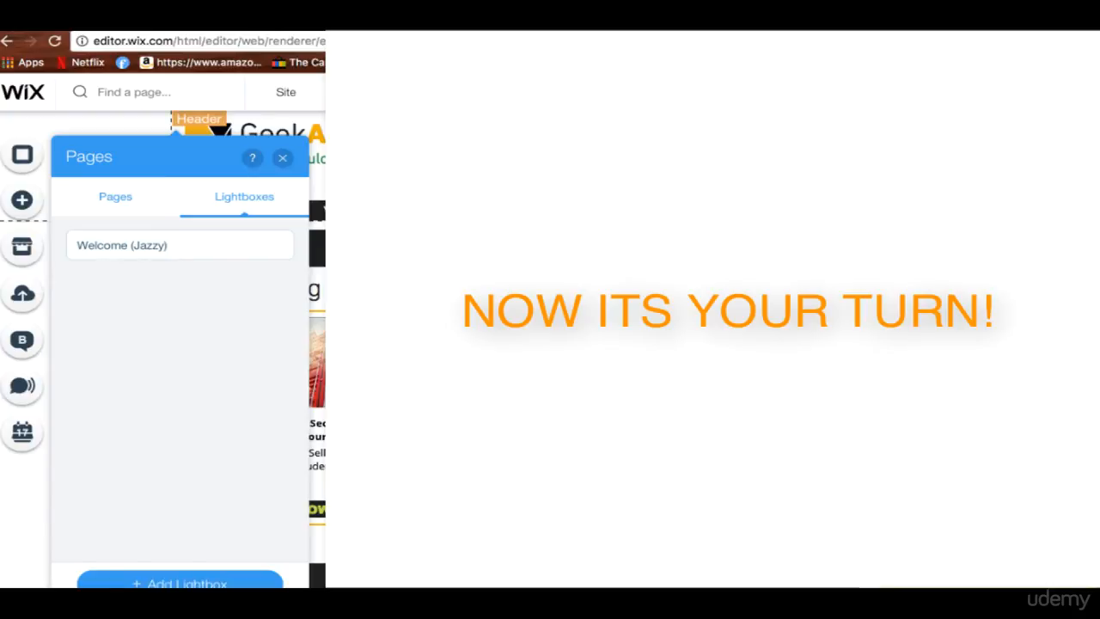